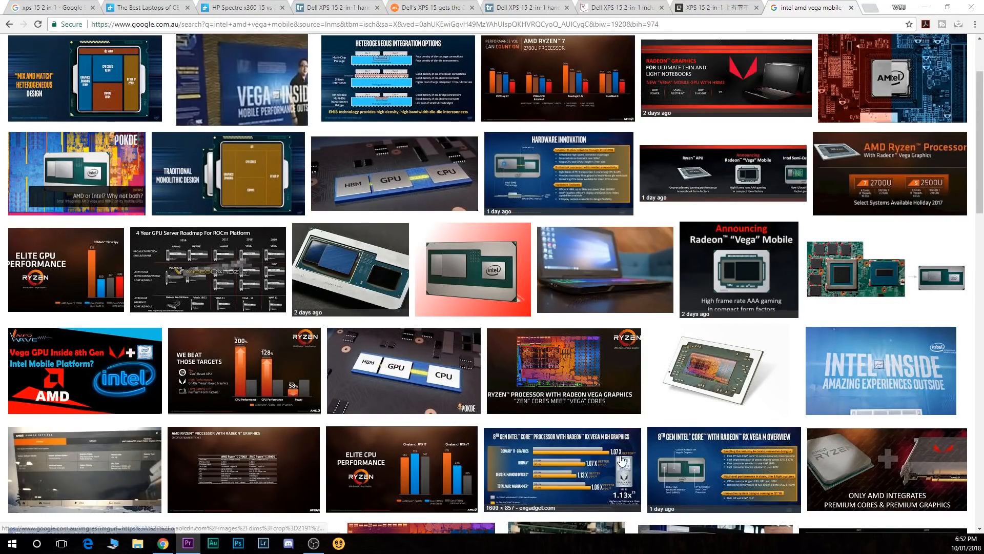
Move from the Vega image results to the 'xps 15 2 in 1' search, then the Digital Trends CES article
scroll("up", 3)
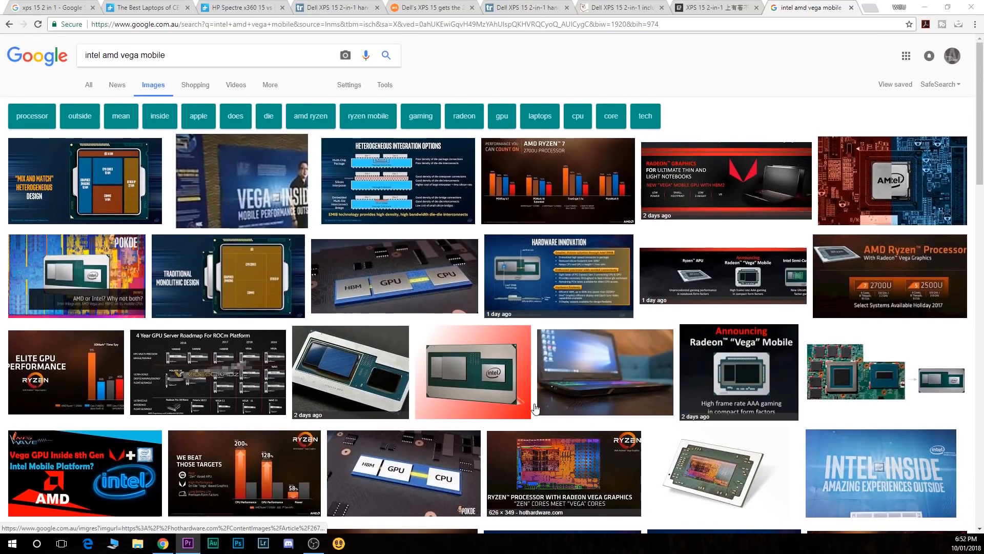
left_click(47, 7)
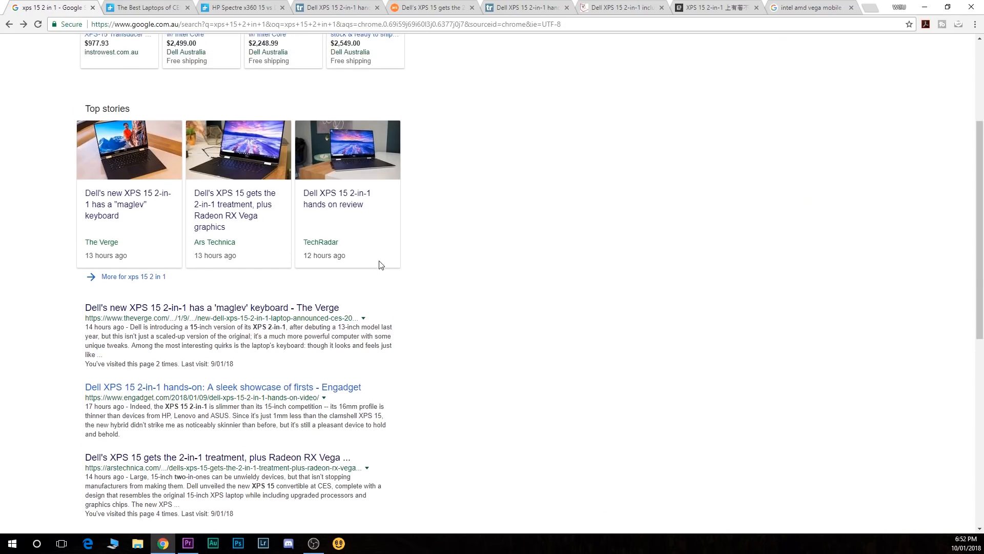
scroll("up", 3)
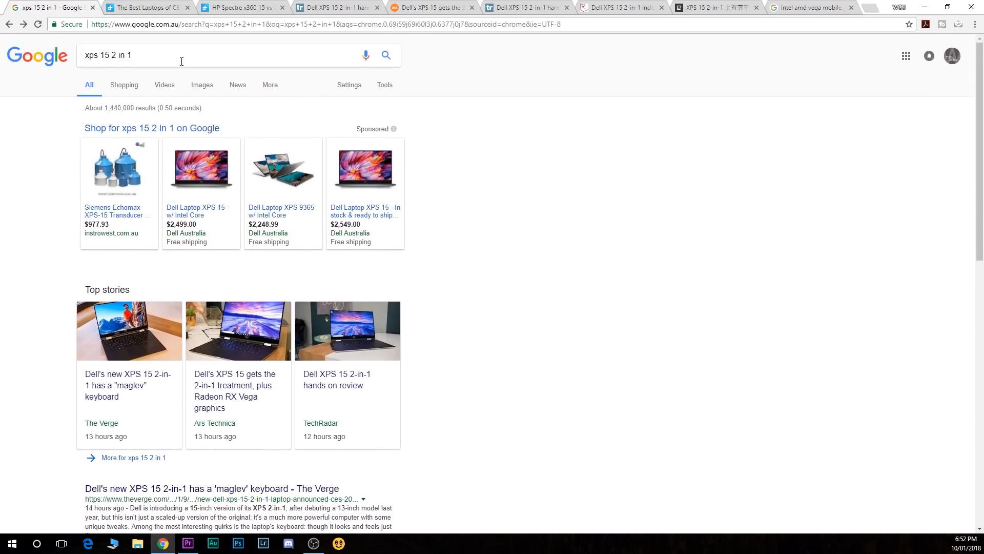
scroll("down", 3)
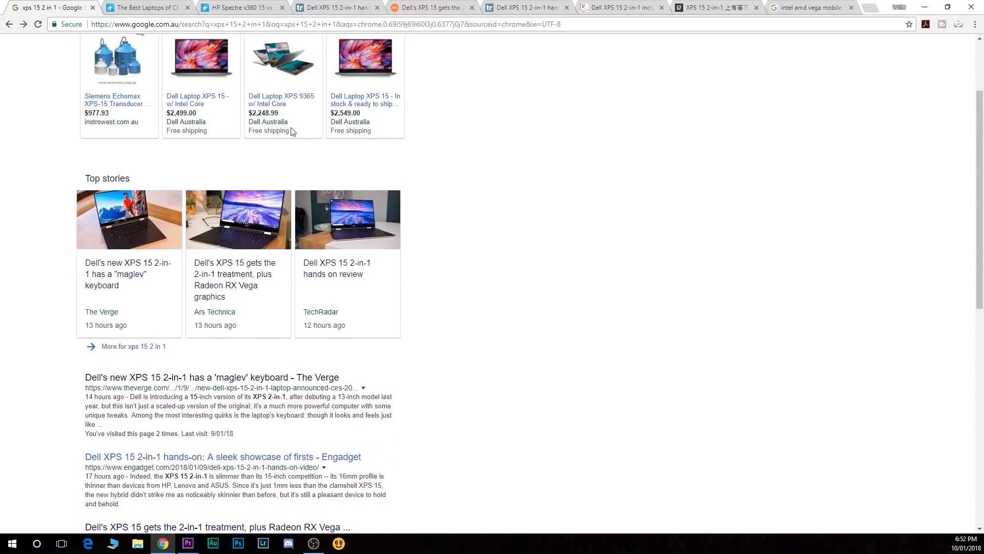
left_click(144, 7)
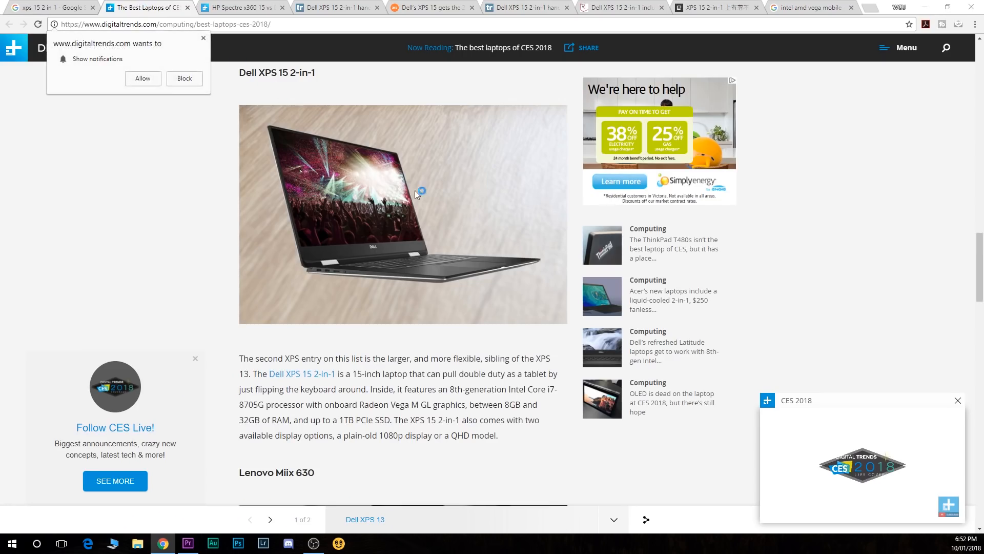
Skim the TechRadar XPS 15 2-in-1 review, then bring up the Ars Technica article
left_click(336, 7)
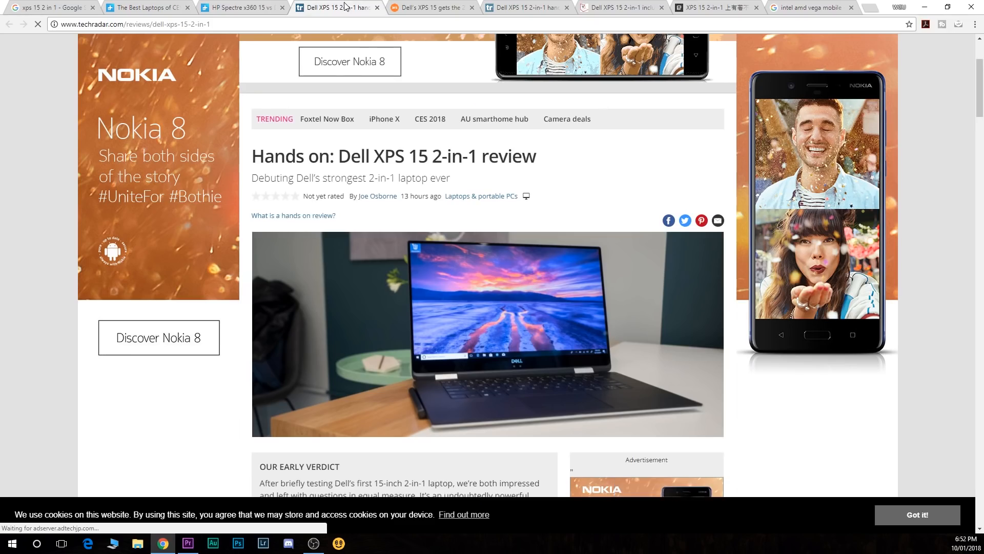
scroll("down", 3)
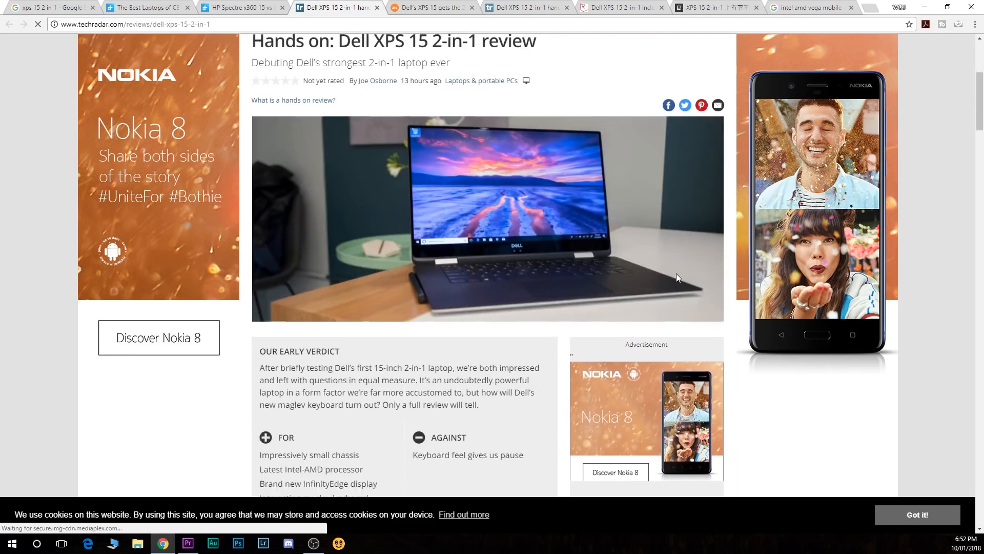
scroll("down", 3)
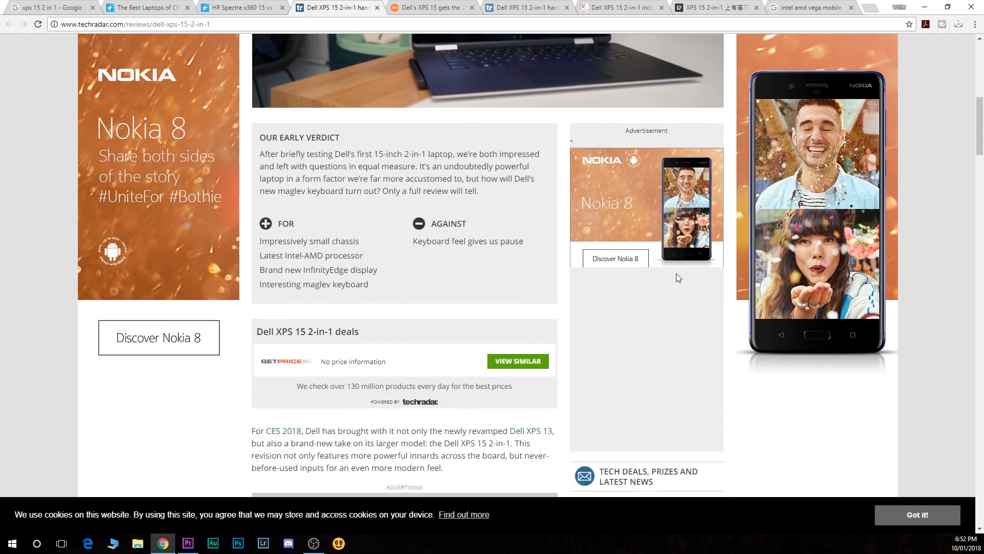
left_click(430, 7)
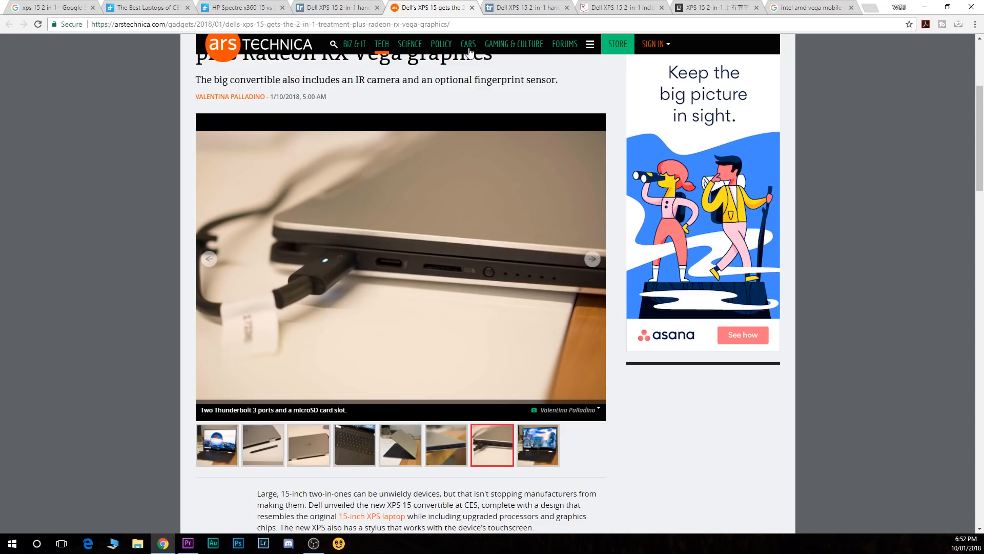
View the convertible and Thunderbolt 3 ports photos in the Ars Technica gallery
scroll("down", 3)
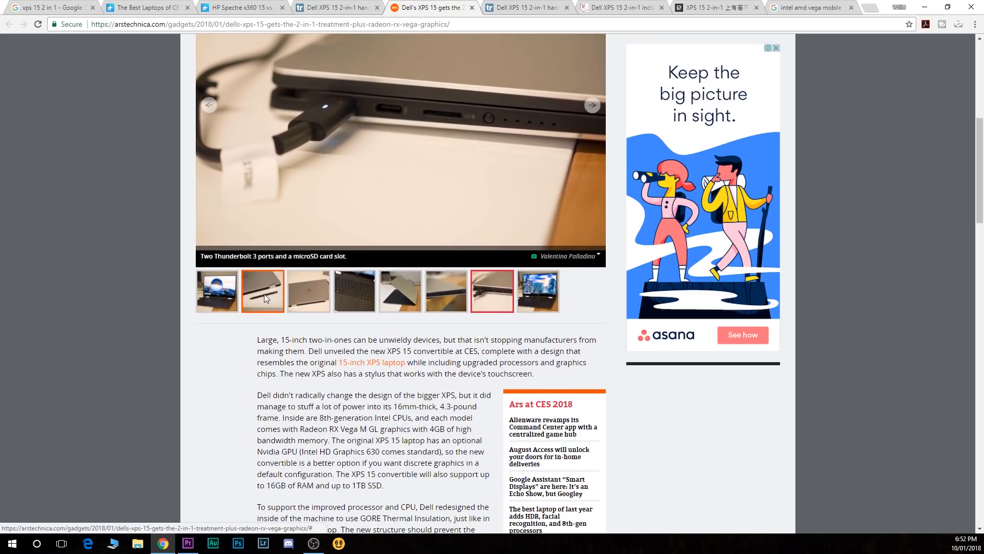
left_click(216, 291)
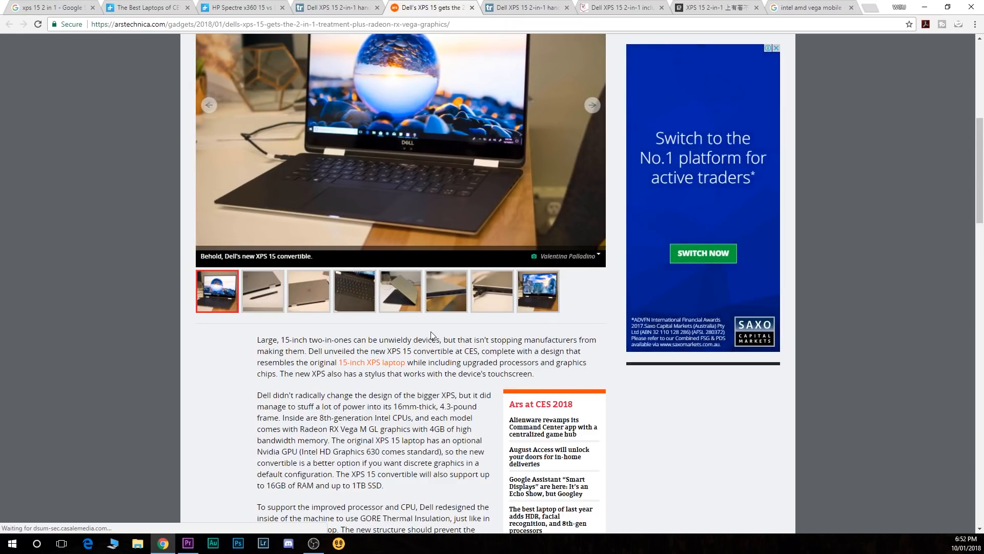
scroll("down", 3)
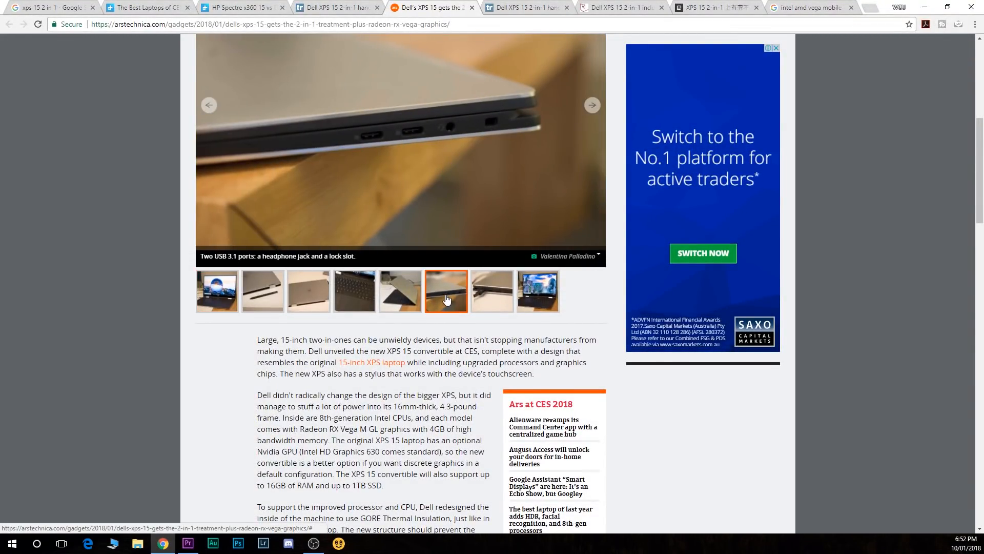
left_click(492, 290)
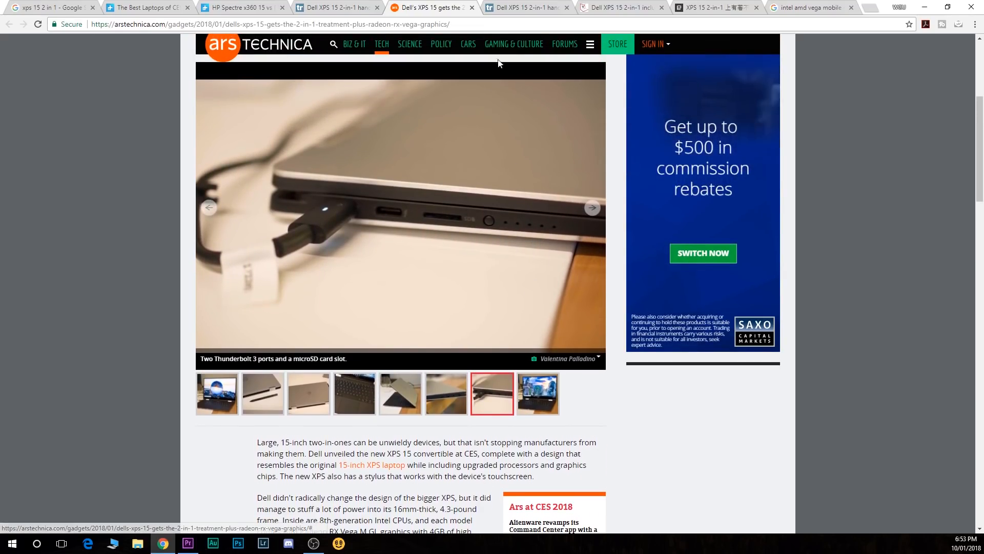
Read down through the TechRadar hands-on review
left_click(523, 7)
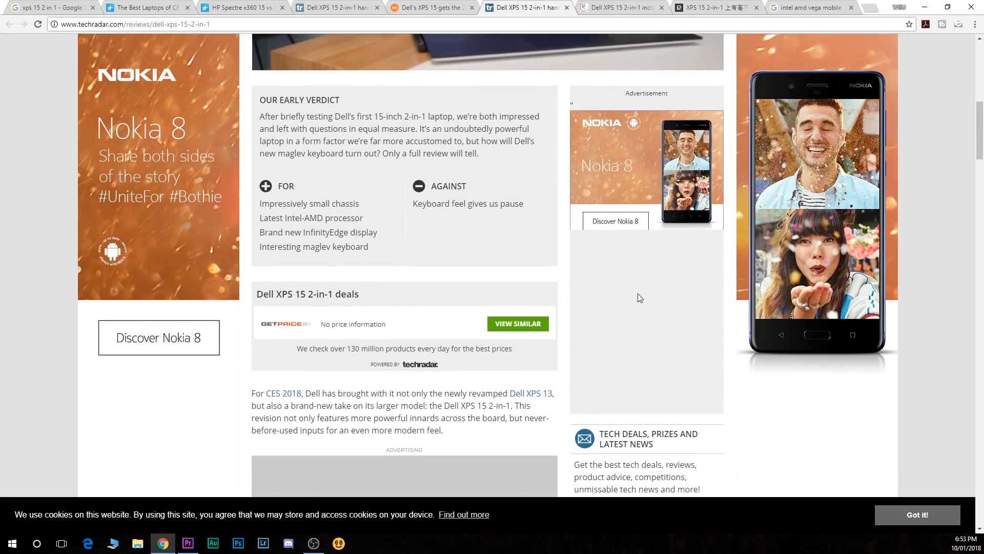
scroll("down", 3)
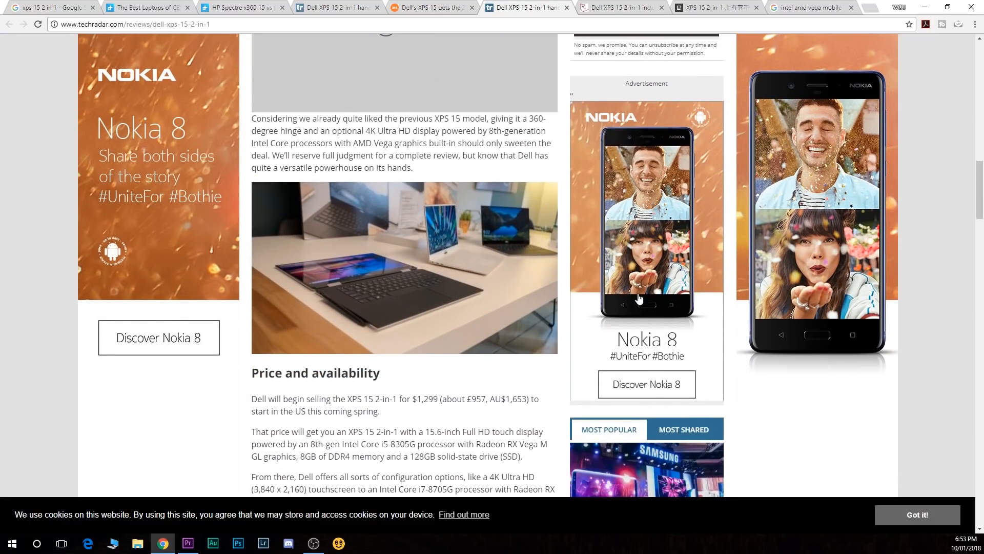
scroll("down", 3)
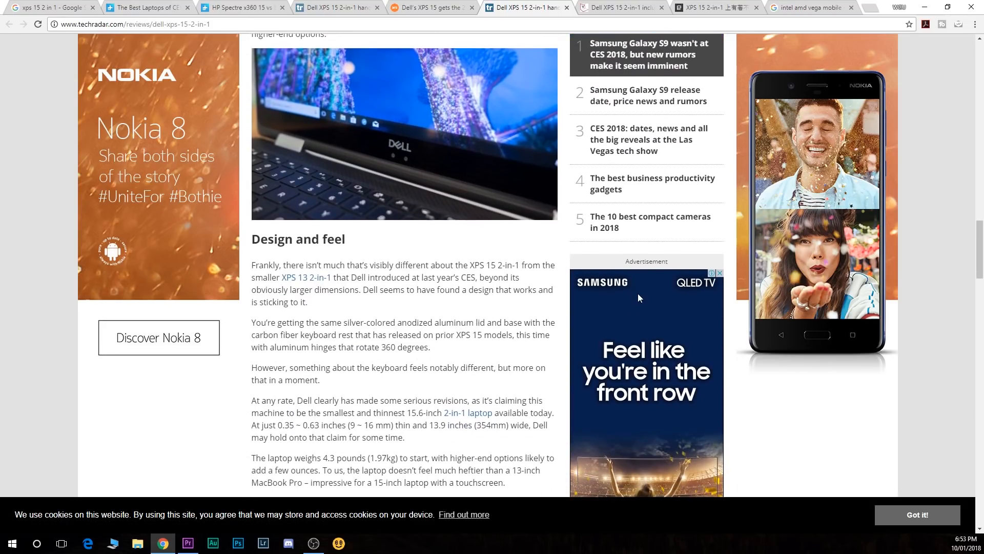
scroll("down", 3)
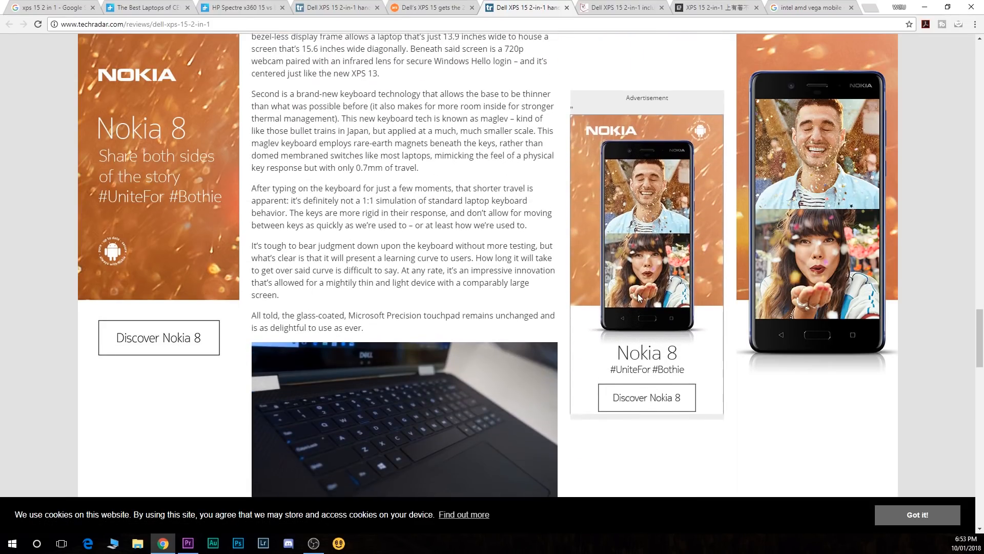
scroll("down", 3)
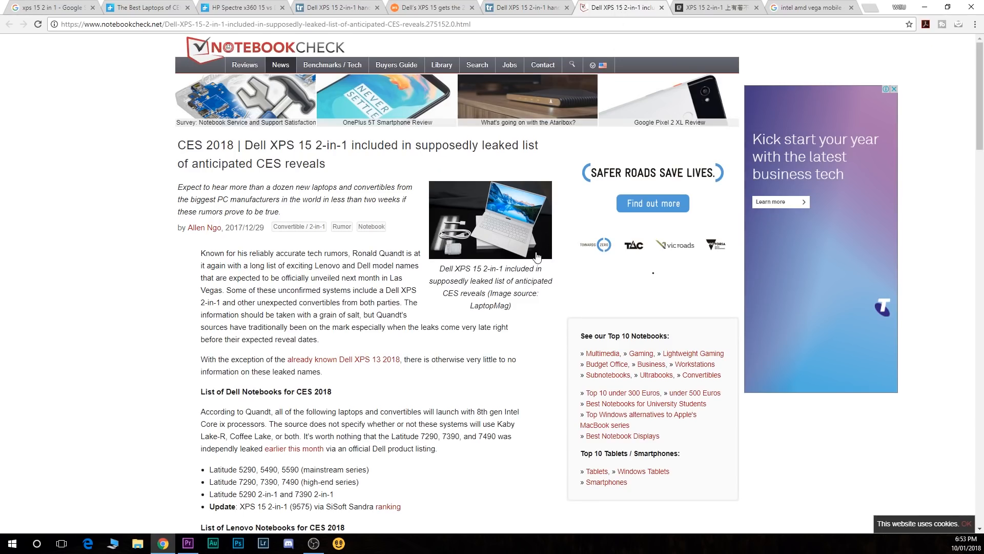
Flip through Engadget's hands-on photo gallery to the last photo, close it, and return to Ars Technica
left_click(715, 7)
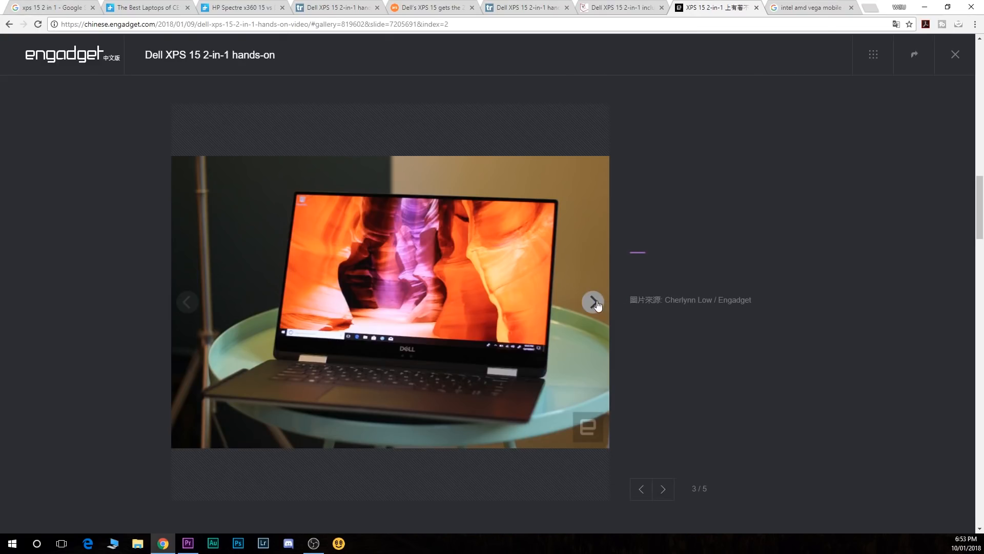
left_click(593, 301)
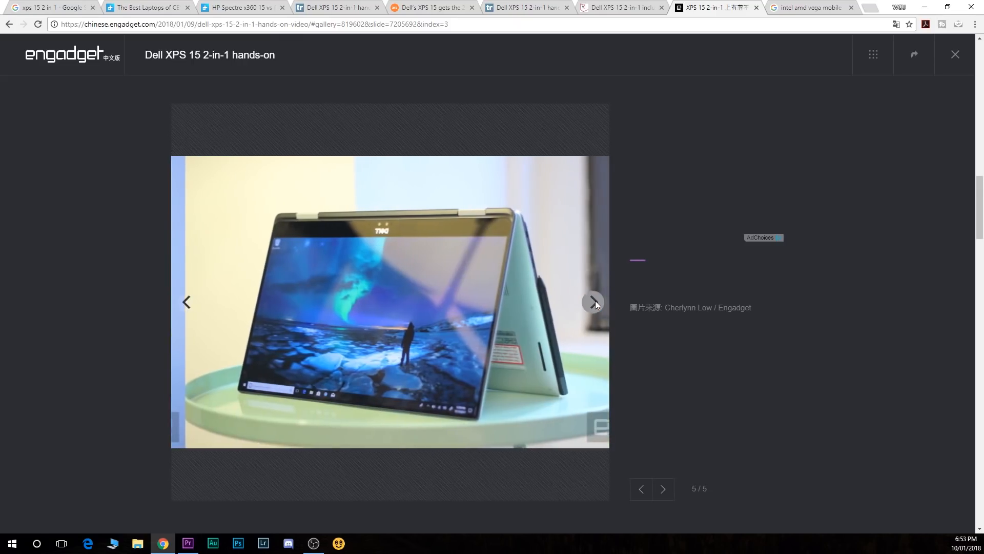
left_click(592, 302)
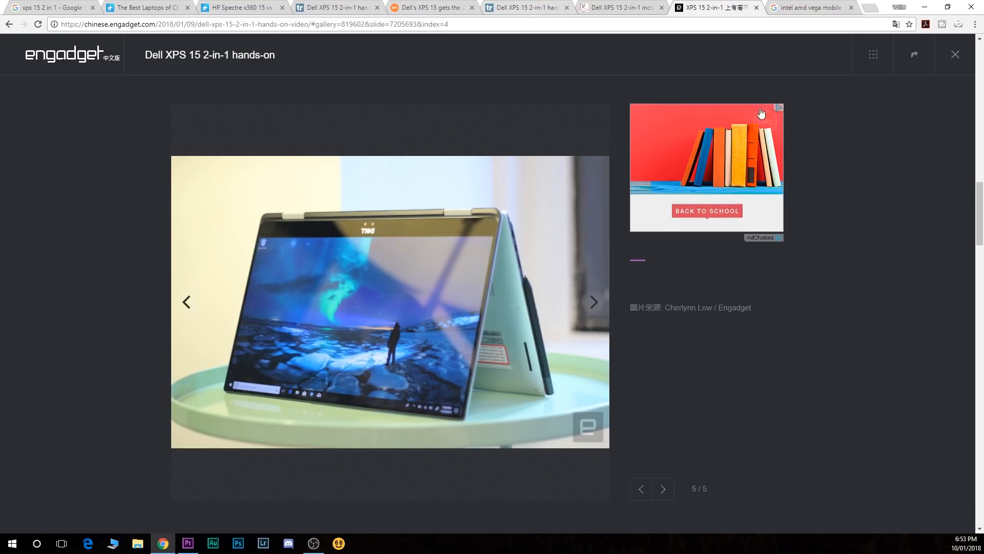
left_click(955, 54)
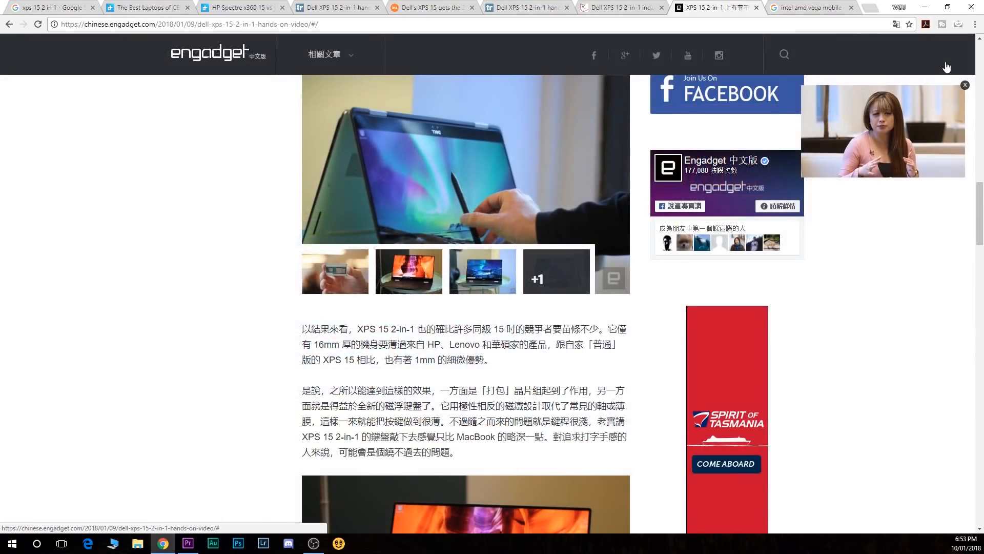
left_click(431, 7)
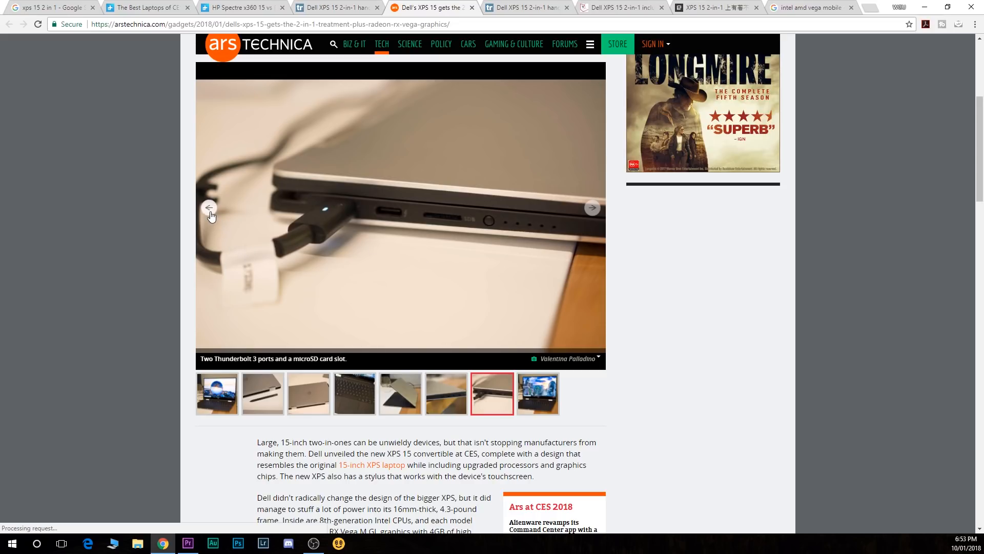
Revisit the USB 3.1 and Thunderbolt 3 ports photos in the Ars Technica gallery
left_click(209, 207)
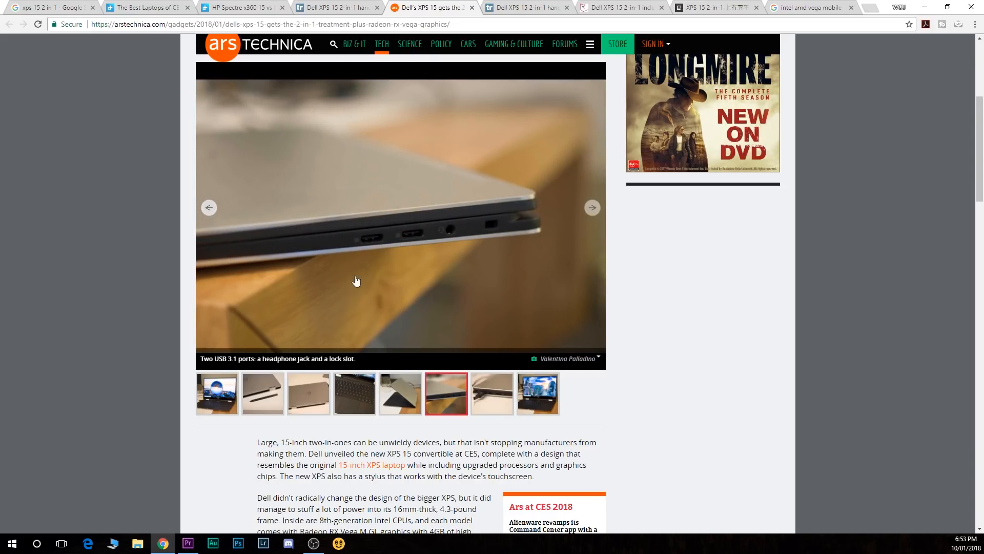
scroll("up", 3)
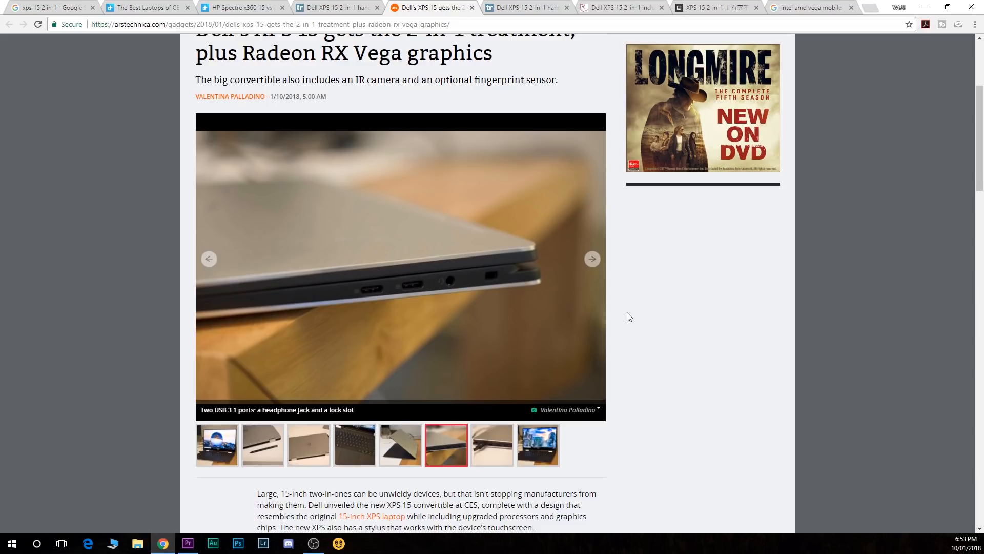
scroll("down", 3)
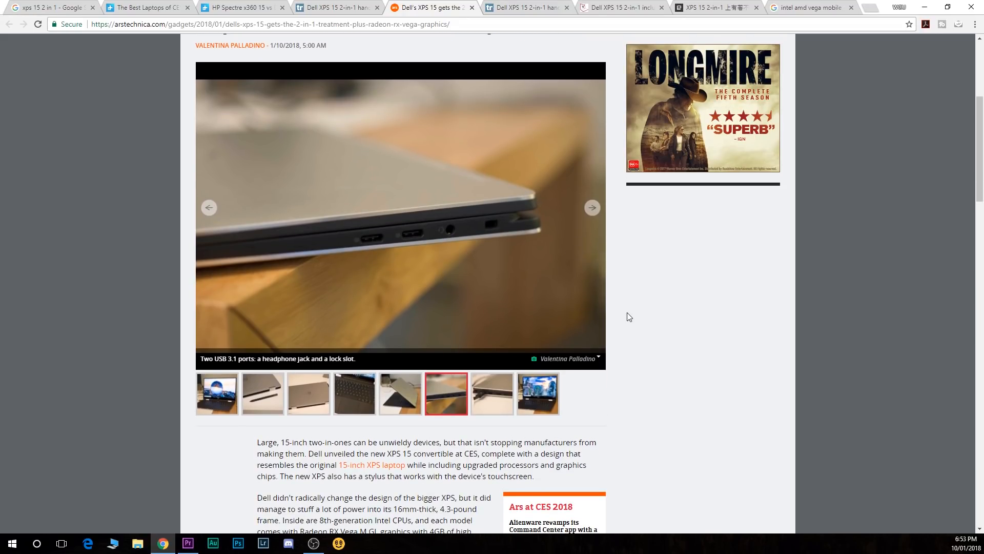
scroll("up", 3)
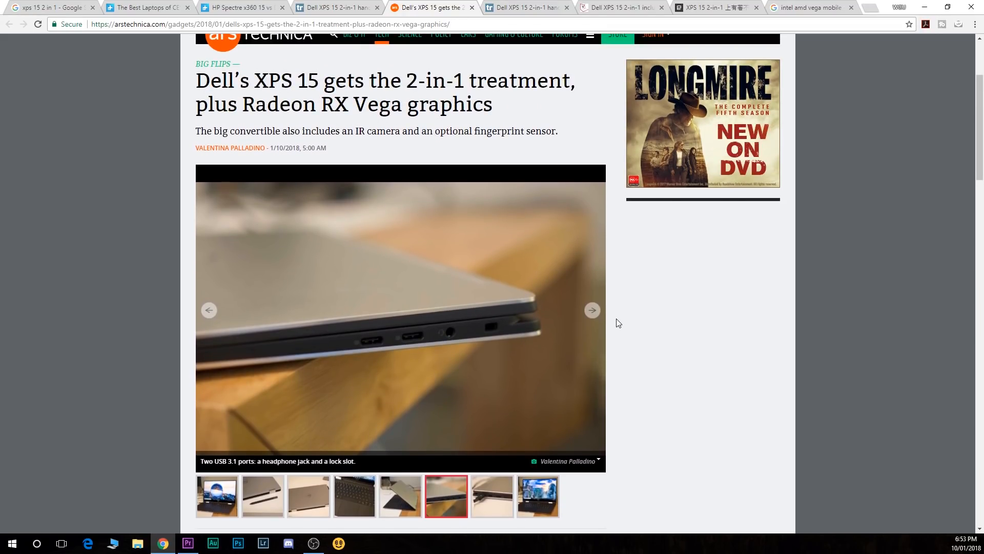
left_click(591, 309)
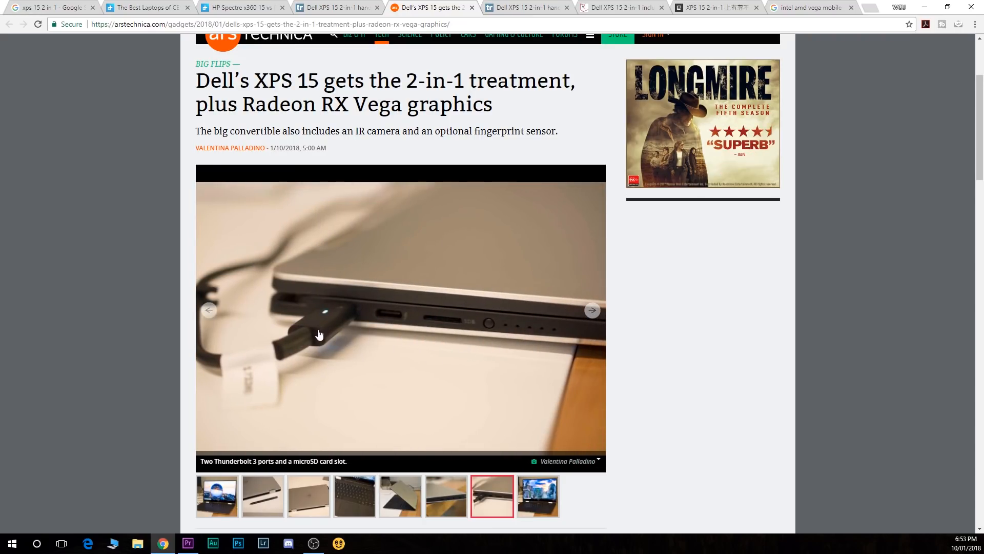
mouse_move(655, 294)
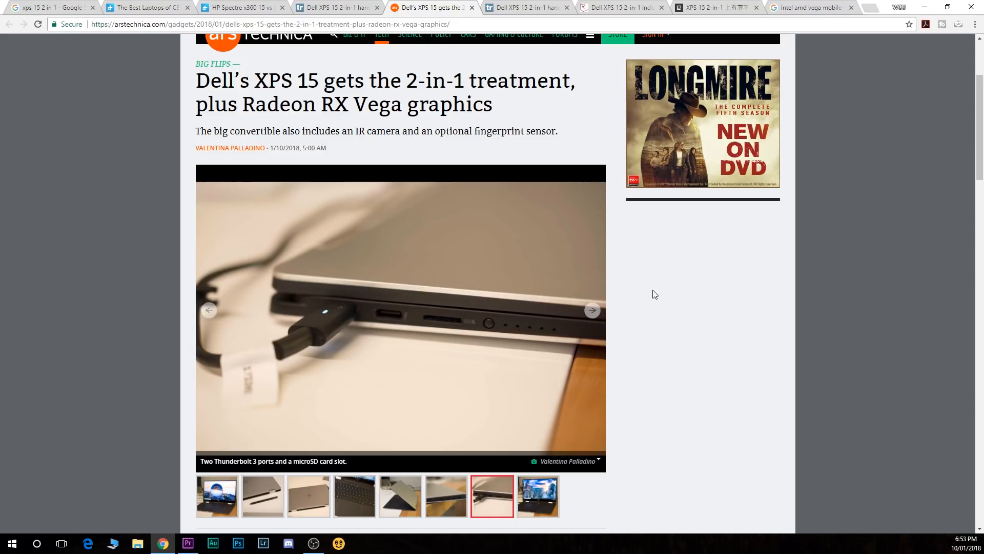
Scroll back up the Chinese Engadget article, then show the 'intel amd vega mobile' image results
left_click(716, 7)
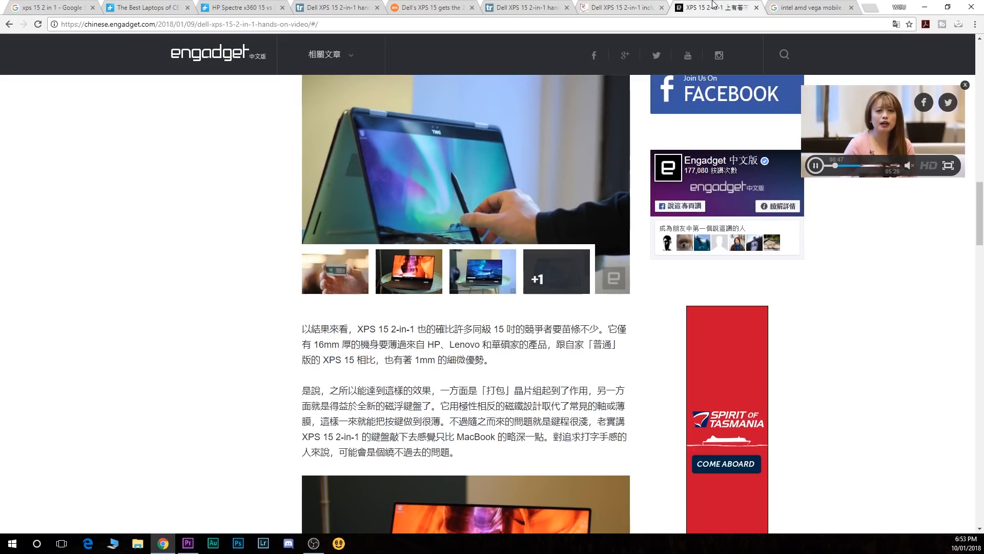
scroll("up", 3)
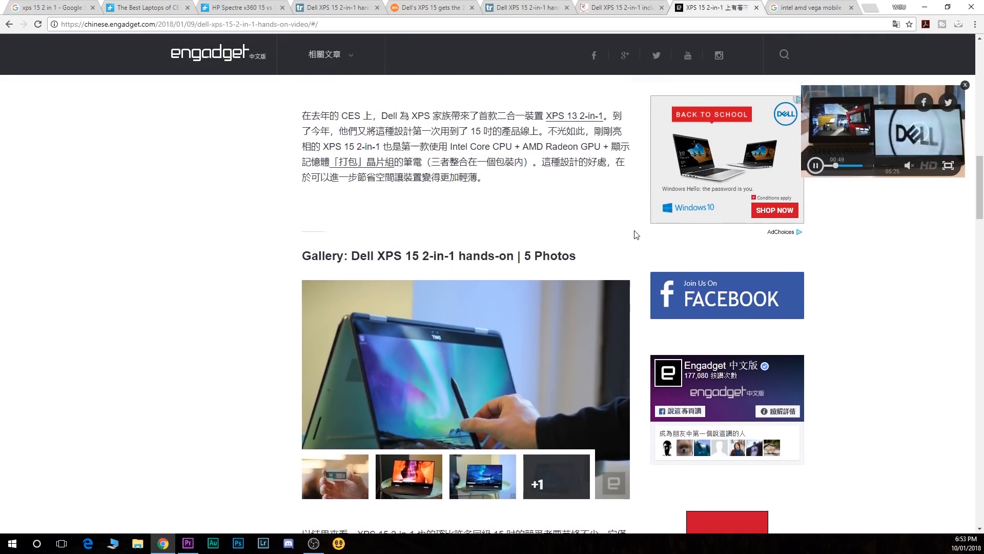
scroll("up", 3)
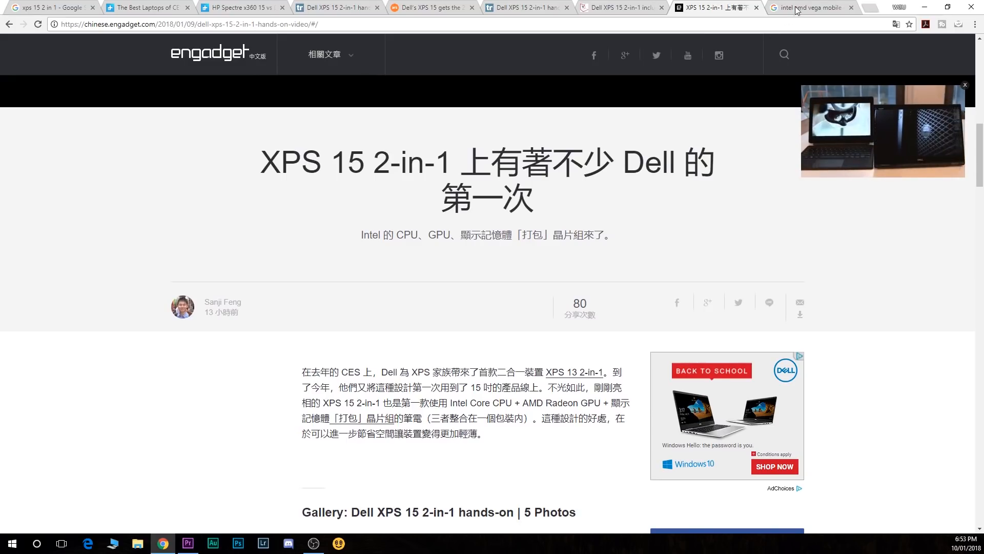
left_click(809, 7)
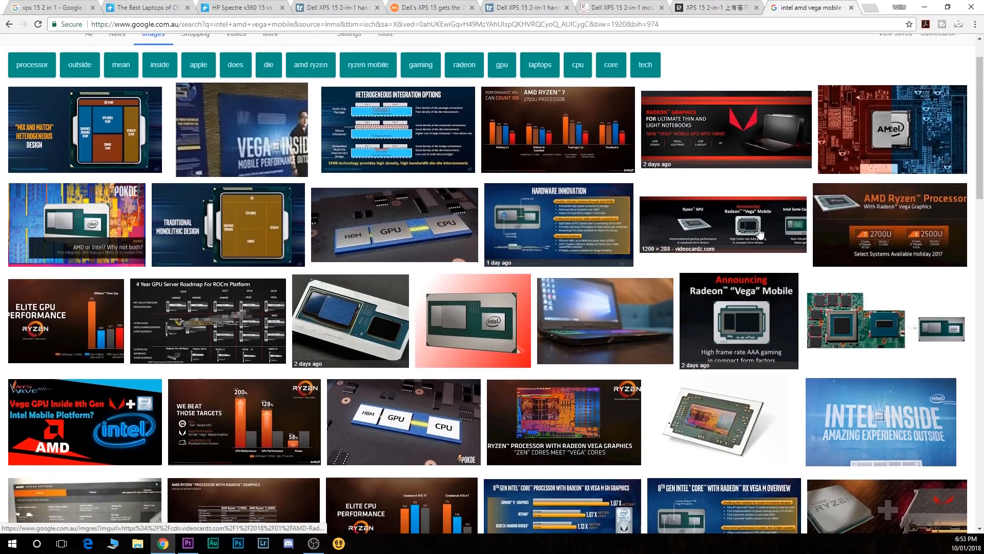
Enlarge the heterogeneous integration options and Radeon thin-notebook graphics slides
scroll("down", 3)
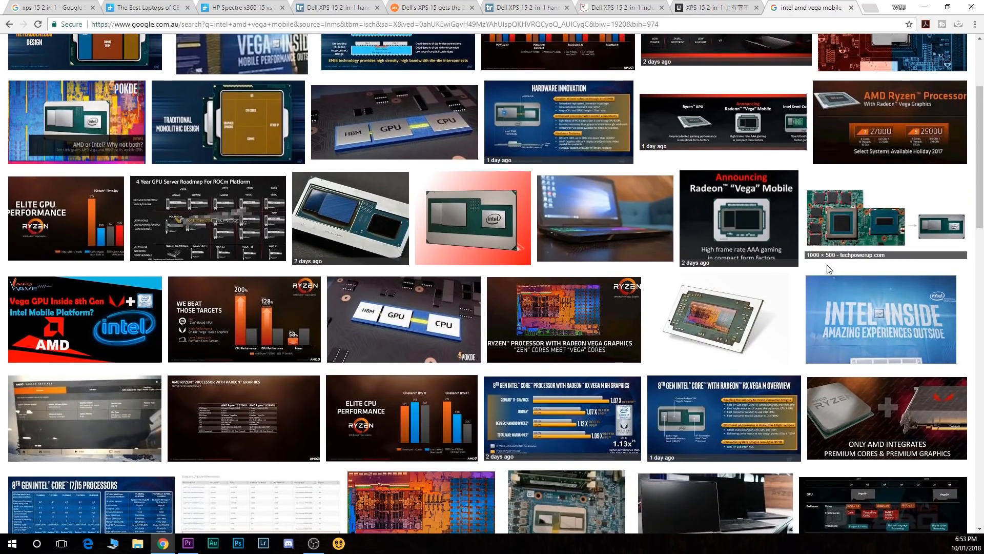
scroll("down", 3)
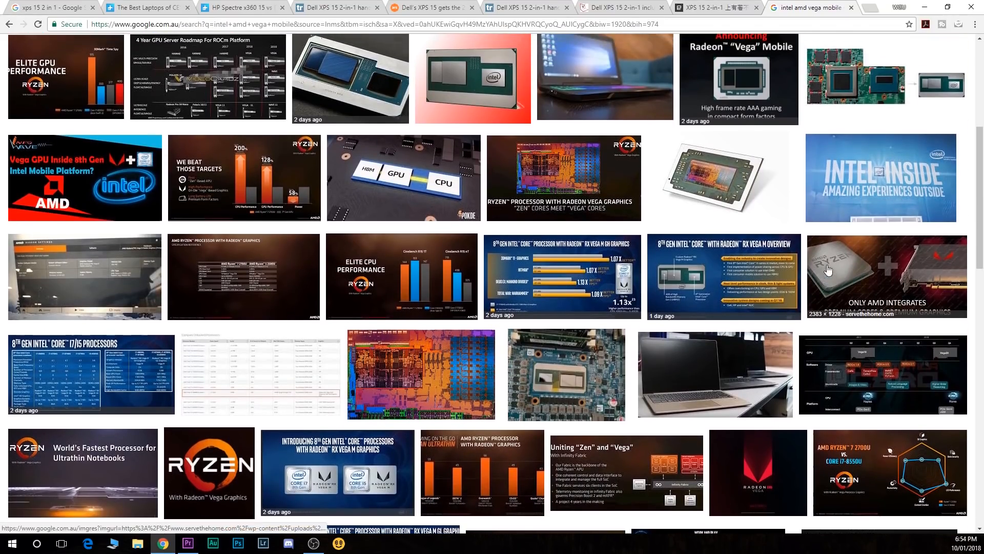
scroll("up", 3)
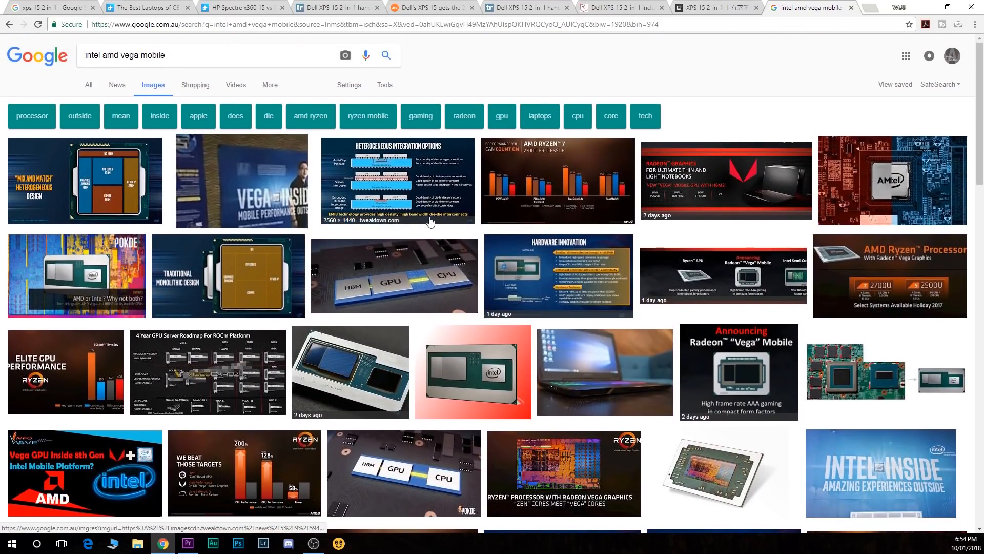
scroll("down", 3)
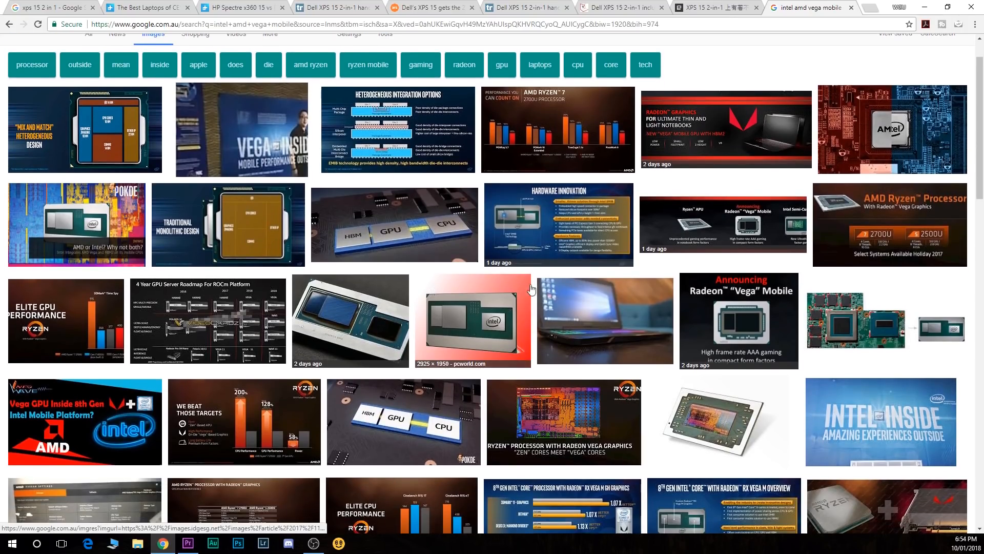
mouse_move(708, 359)
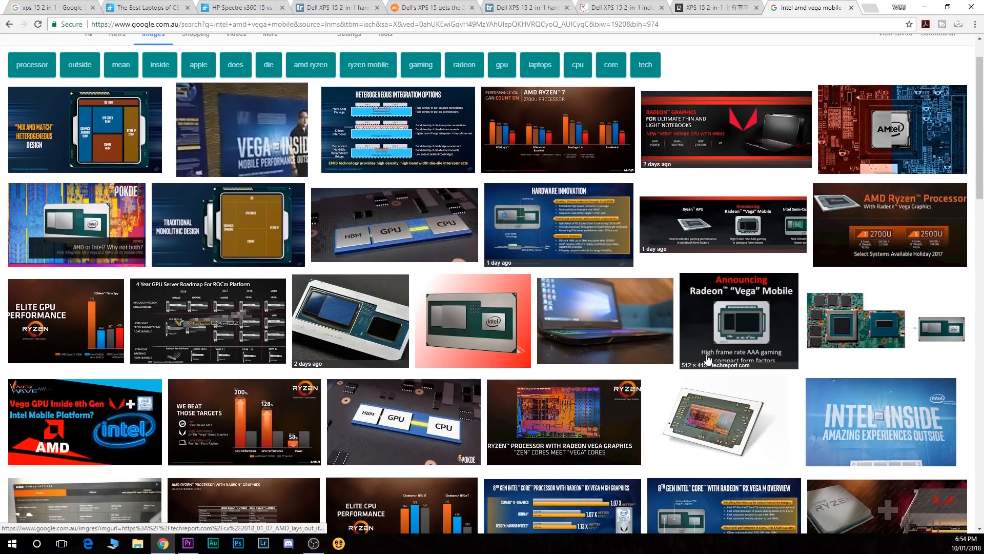
mouse_move(139, 260)
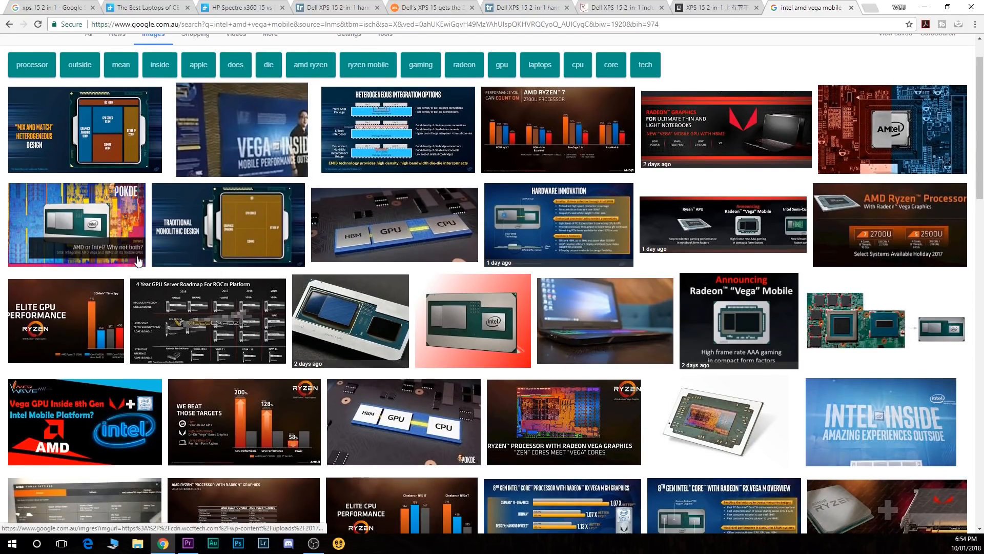
left_click(85, 129)
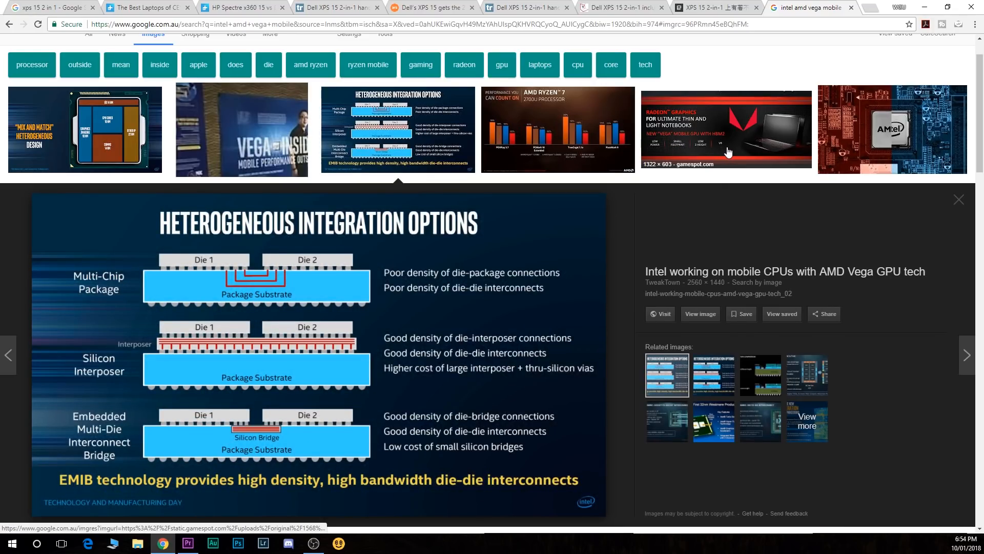
left_click(725, 129)
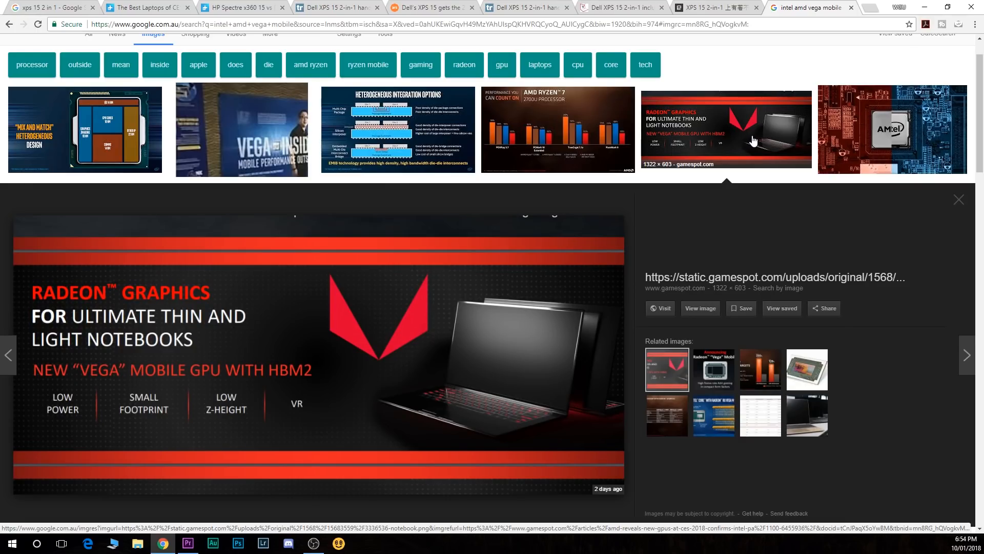
Enlarge the 'AMD or Intel? Why not both?' image and Pokde's HBM, GPU and CPU diagram
scroll("down", 3)
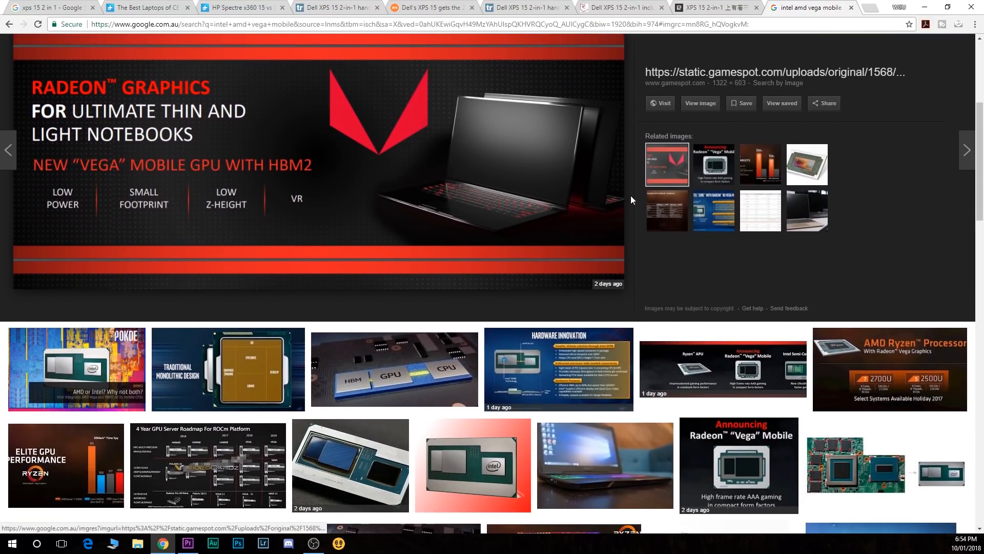
left_click(77, 368)
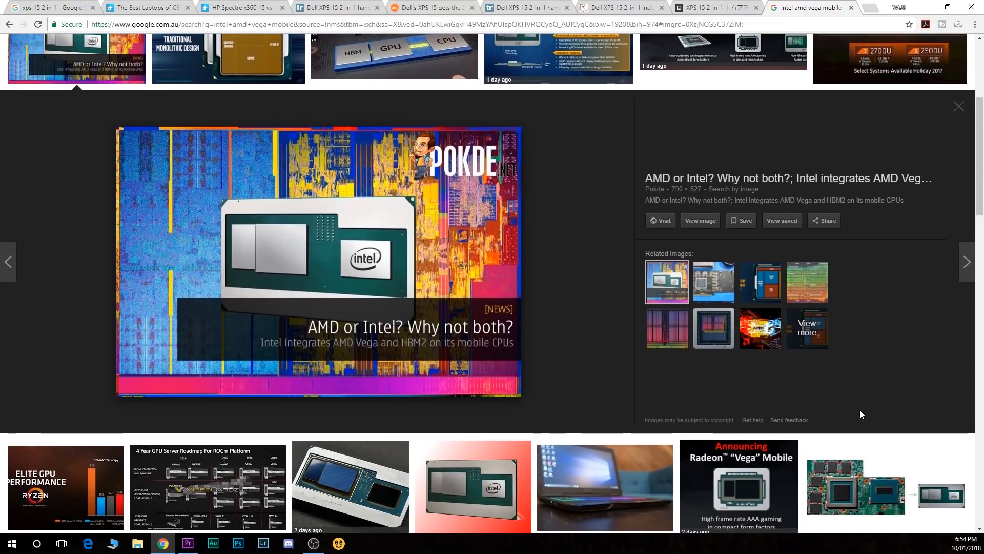
scroll("down", 3)
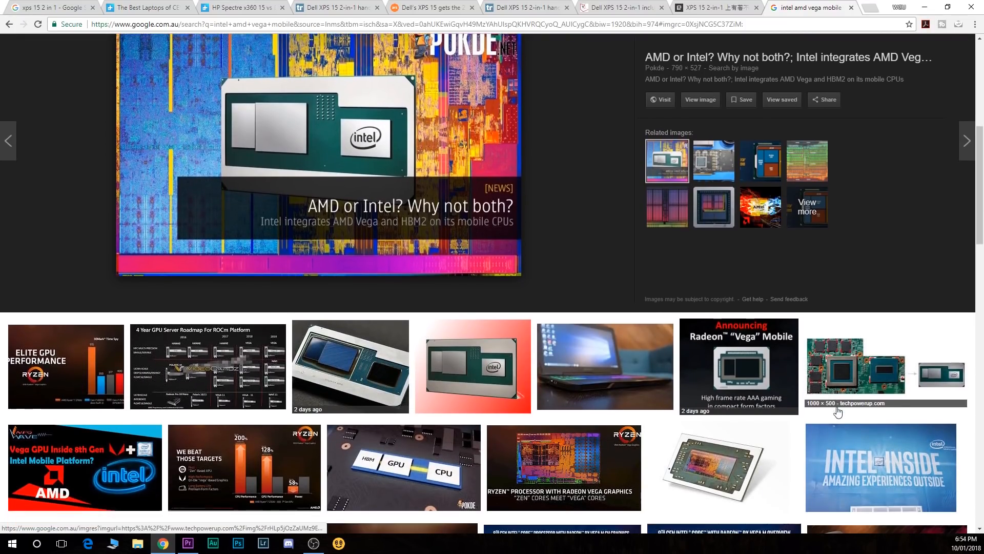
scroll("down", 3)
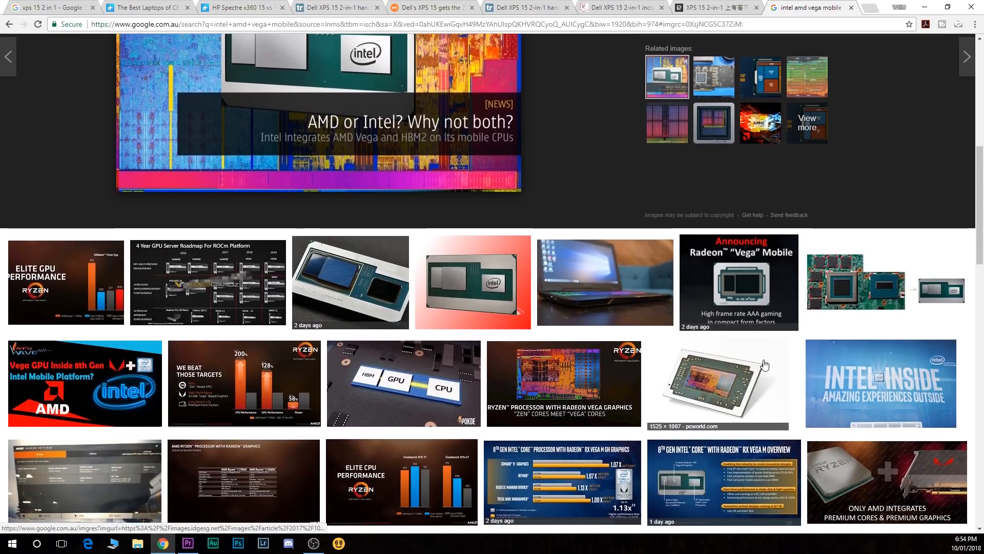
left_click(402, 382)
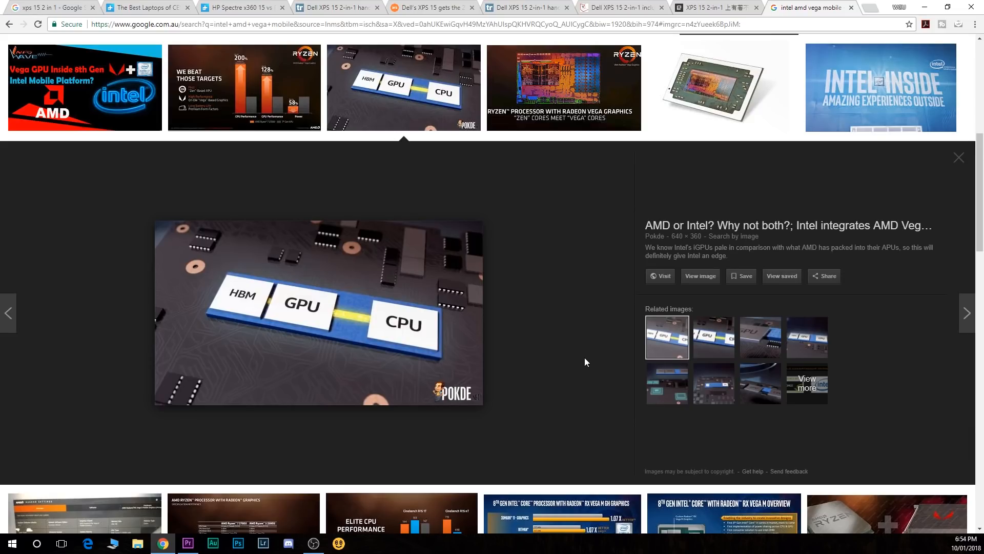
scroll("down", 3)
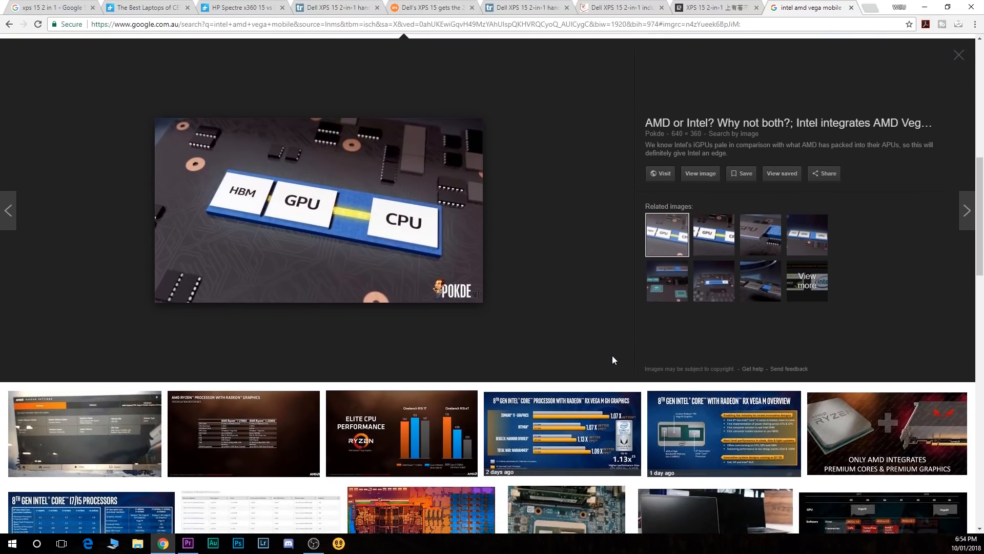
scroll("up", 3)
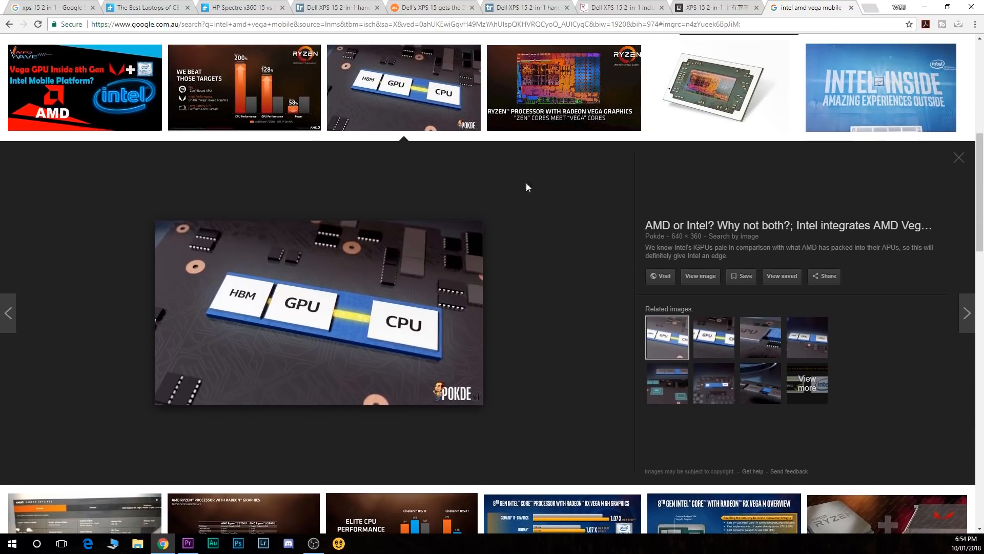
Show the Digital Trends best laptops of CES 2018 article at its Dell XPS 15 2-in-1 entry
left_click(147, 7)
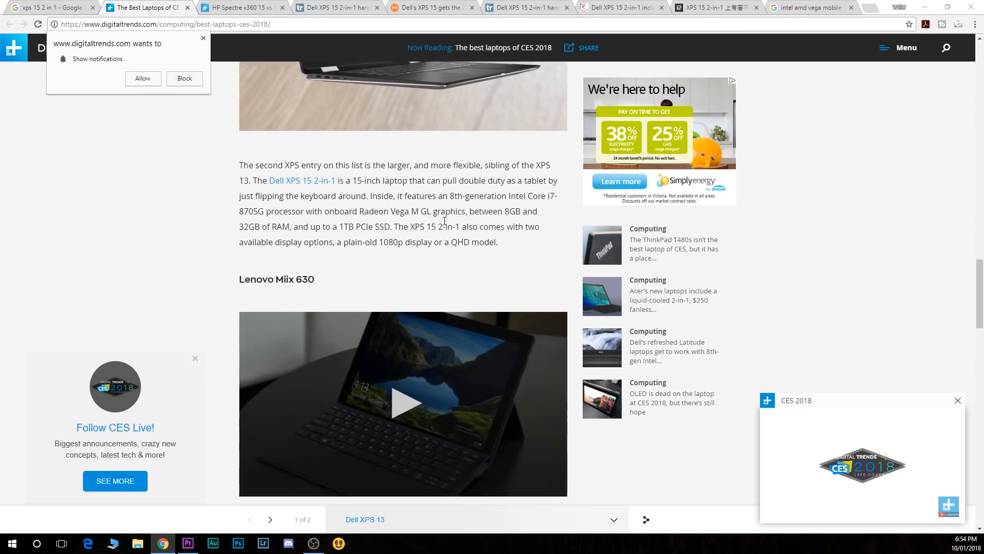
scroll("down", 3)
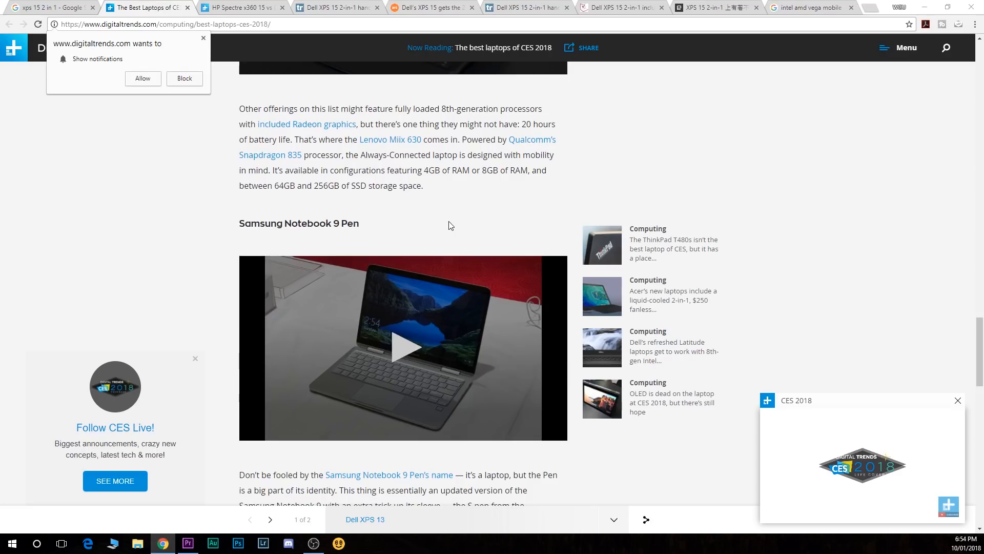
scroll("up", 3)
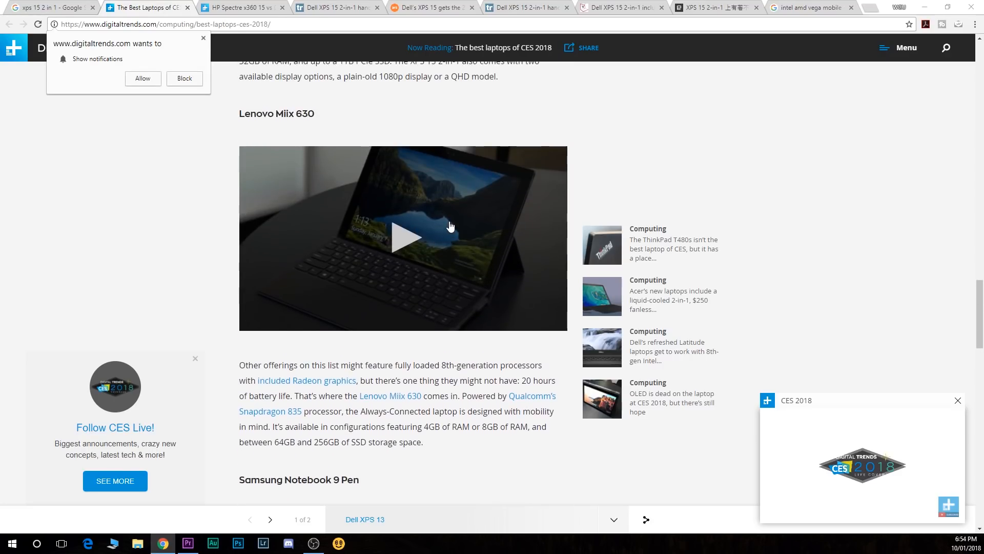
scroll("up", 3)
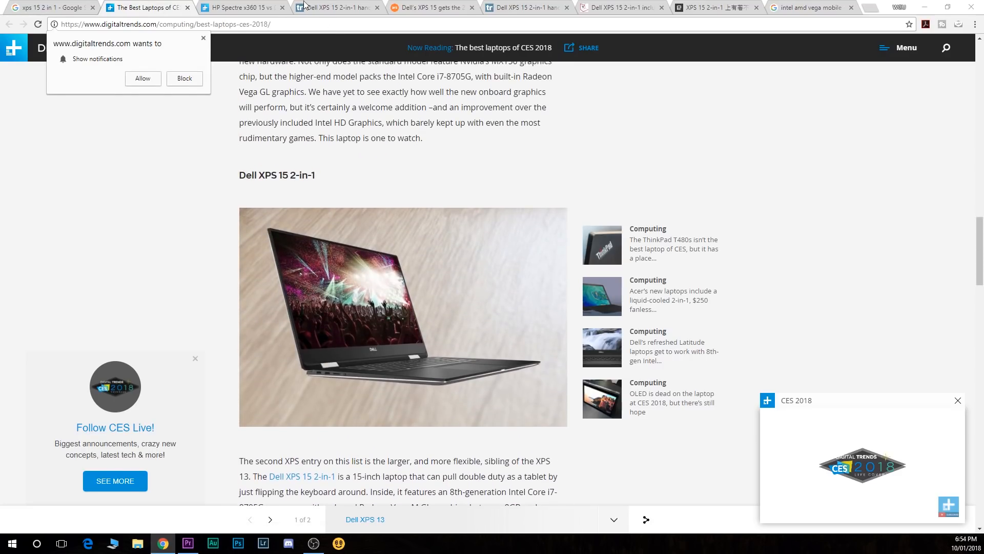
left_click(242, 7)
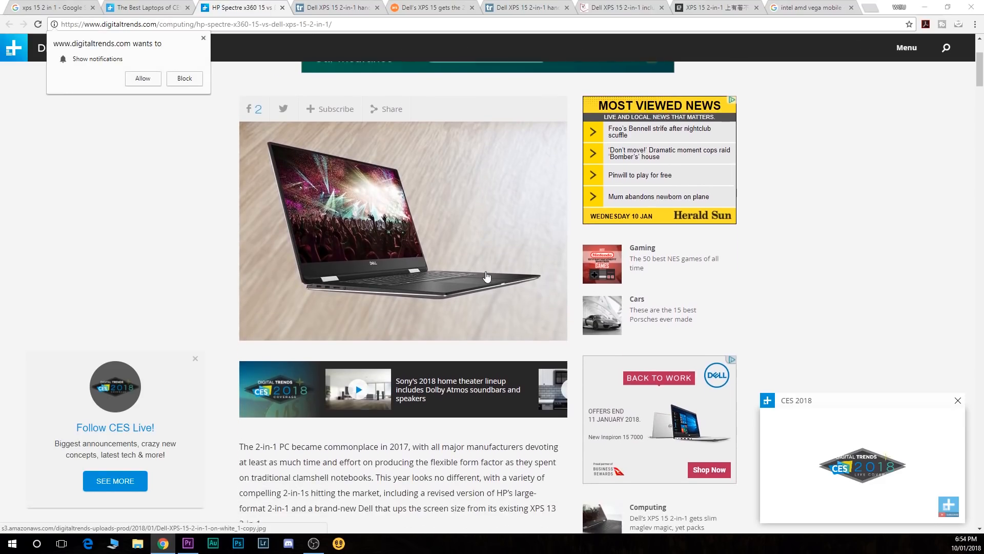
scroll("down", 3)
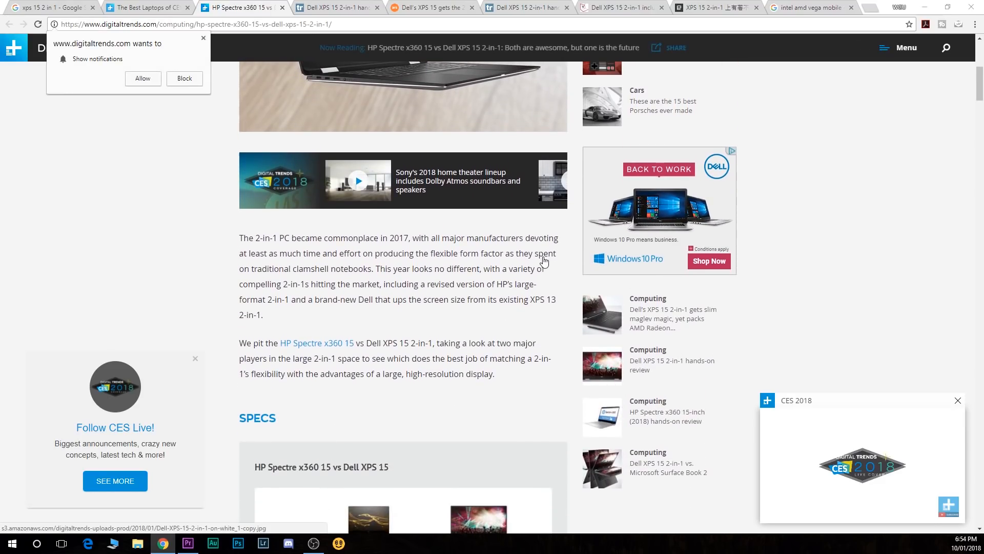
scroll("down", 3)
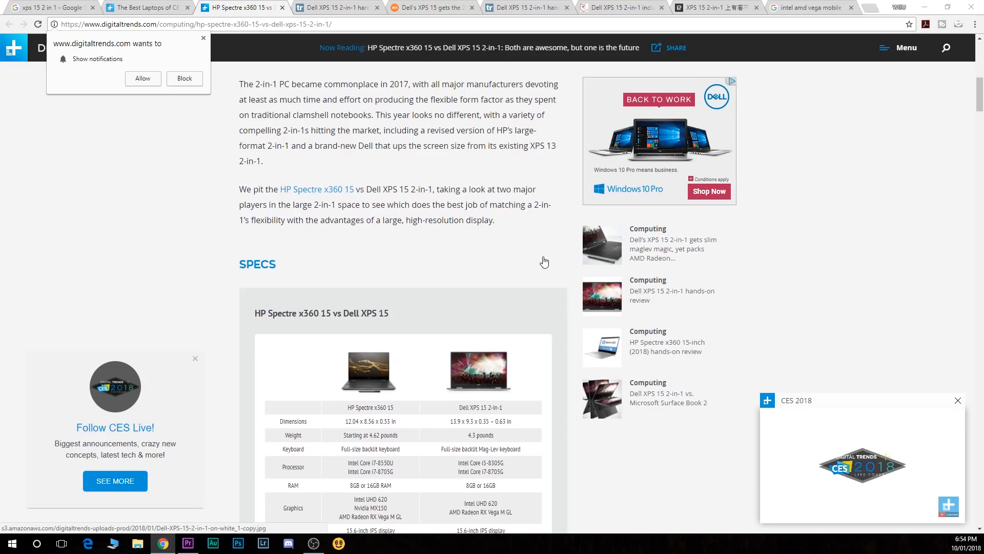
scroll("down", 3)
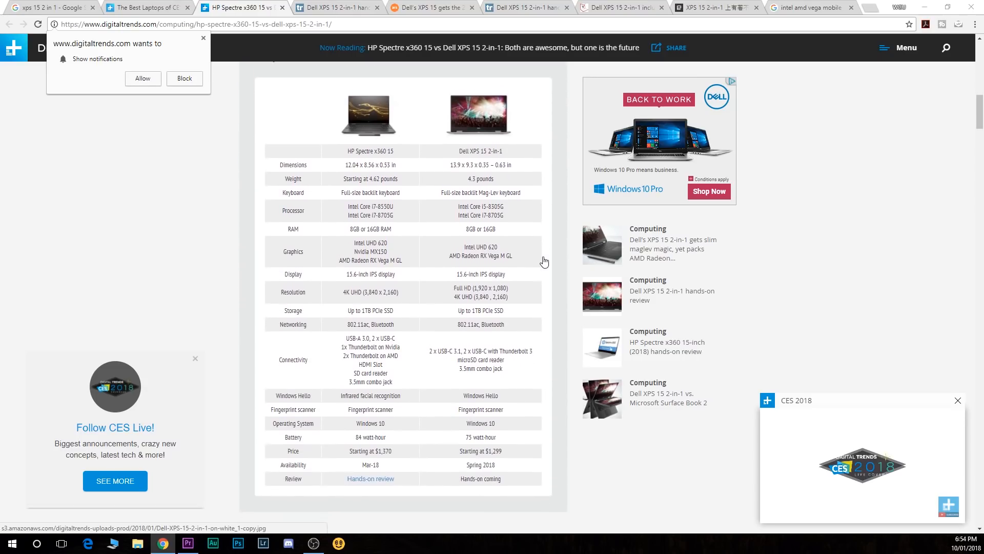
mouse_move(429, 197)
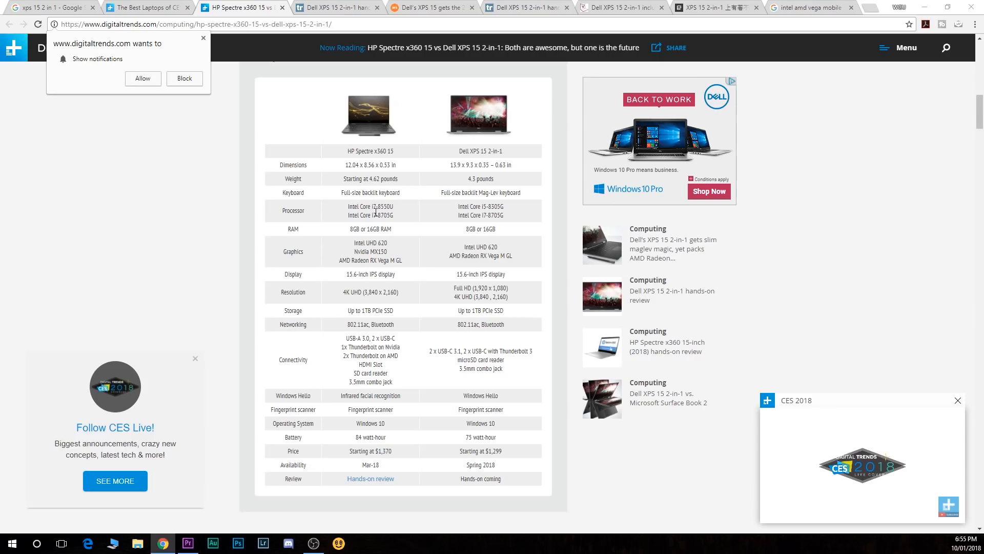
mouse_move(392, 241)
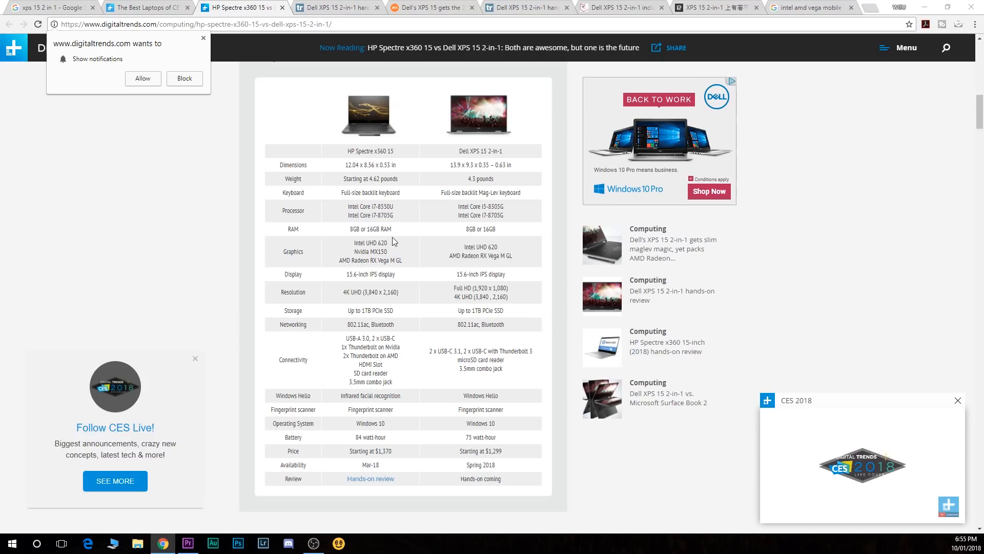
mouse_move(358, 238)
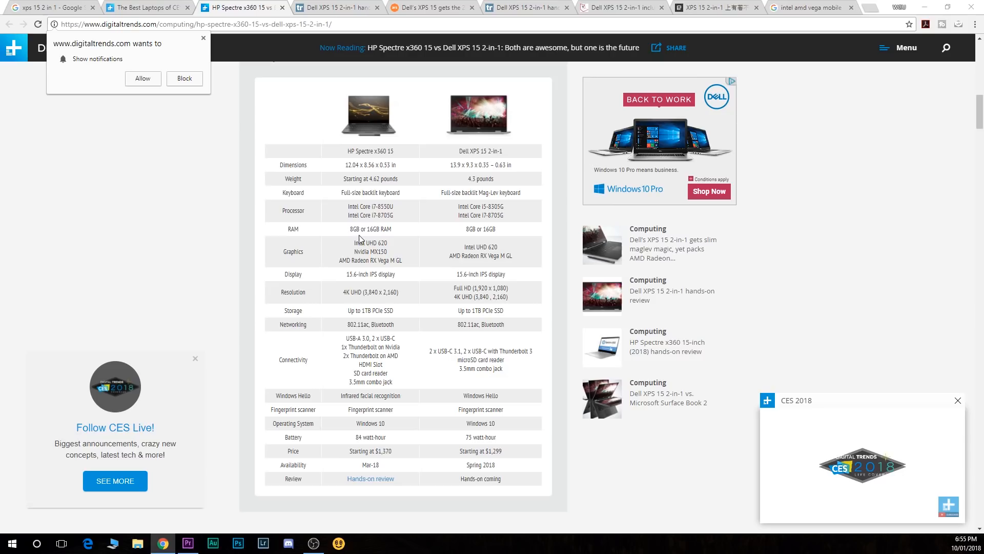
mouse_move(490, 243)
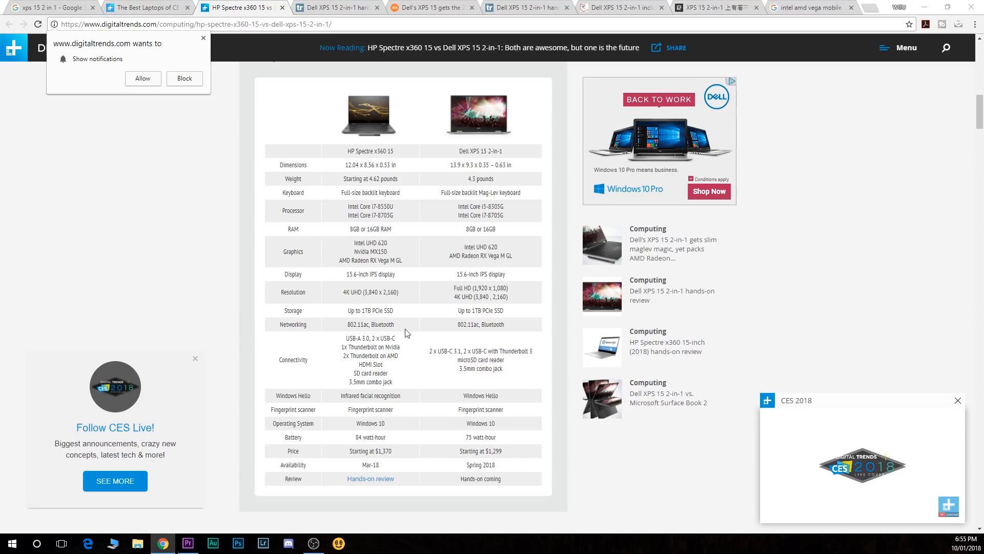
mouse_move(370, 382)
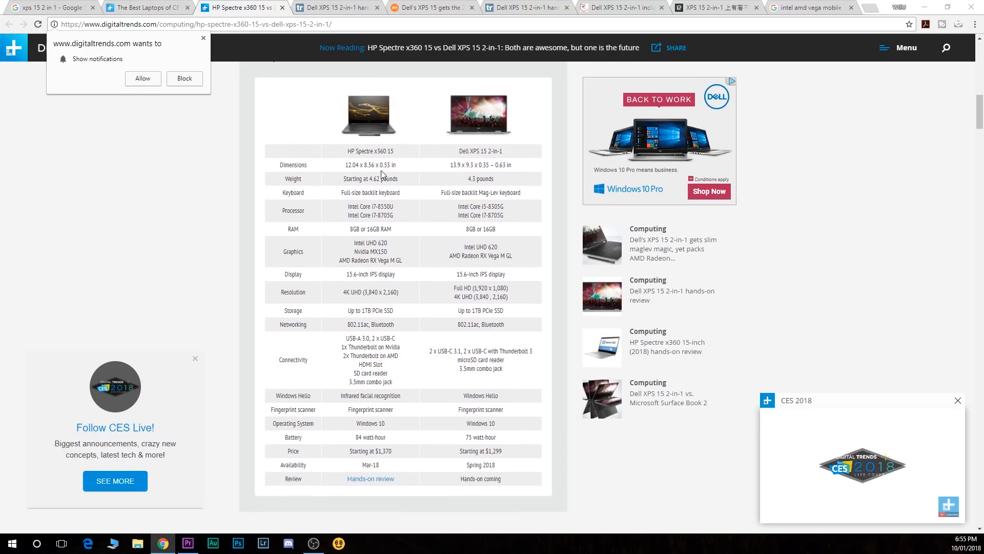
mouse_move(462, 227)
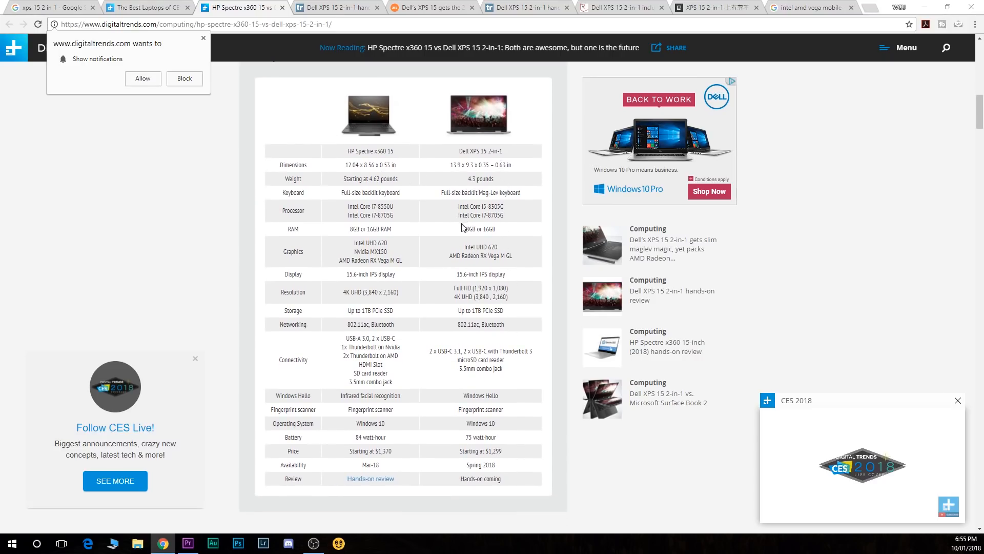
mouse_move(480, 224)
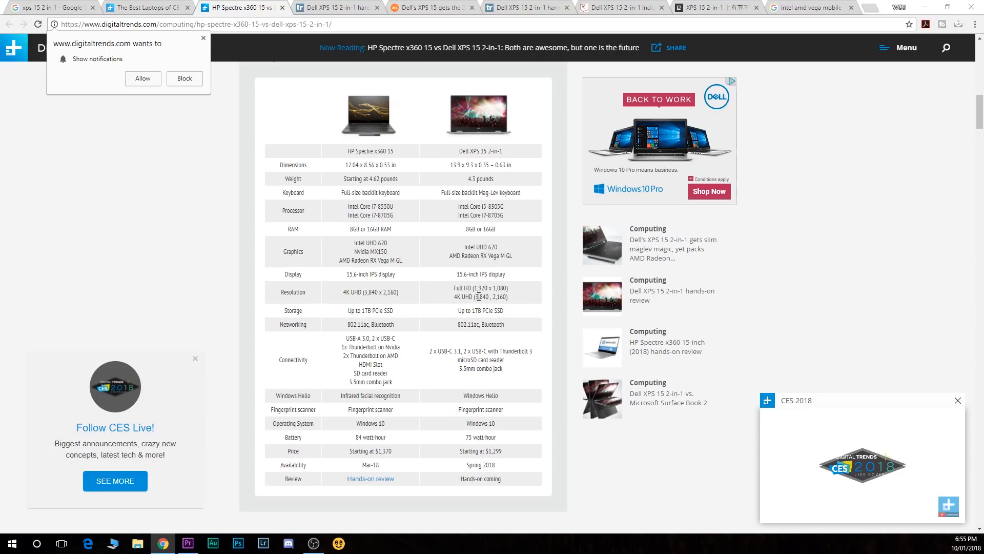
scroll("down", 3)
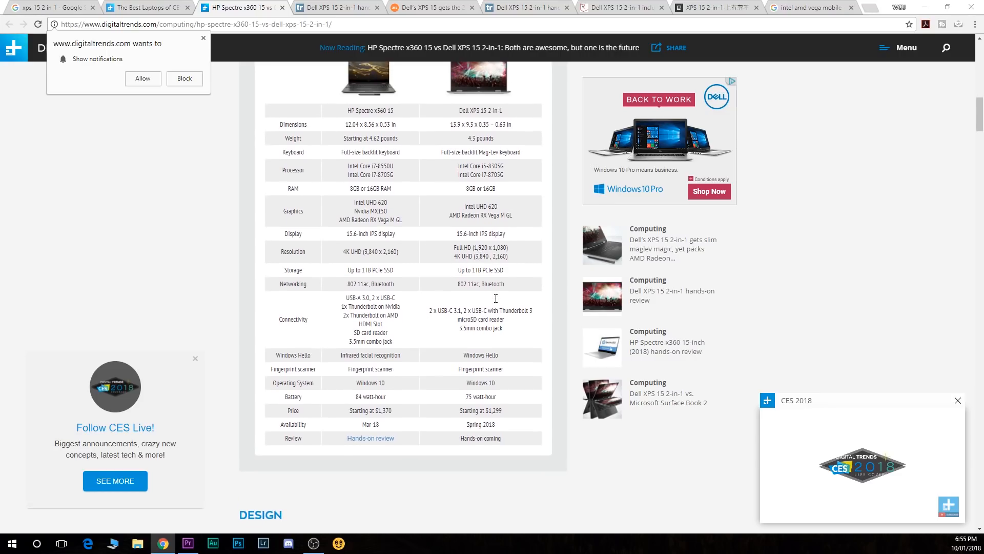
Pass through the CES best laptops article to the top of TechRadar's XPS 15 2-in-1 hands-on
left_click(148, 7)
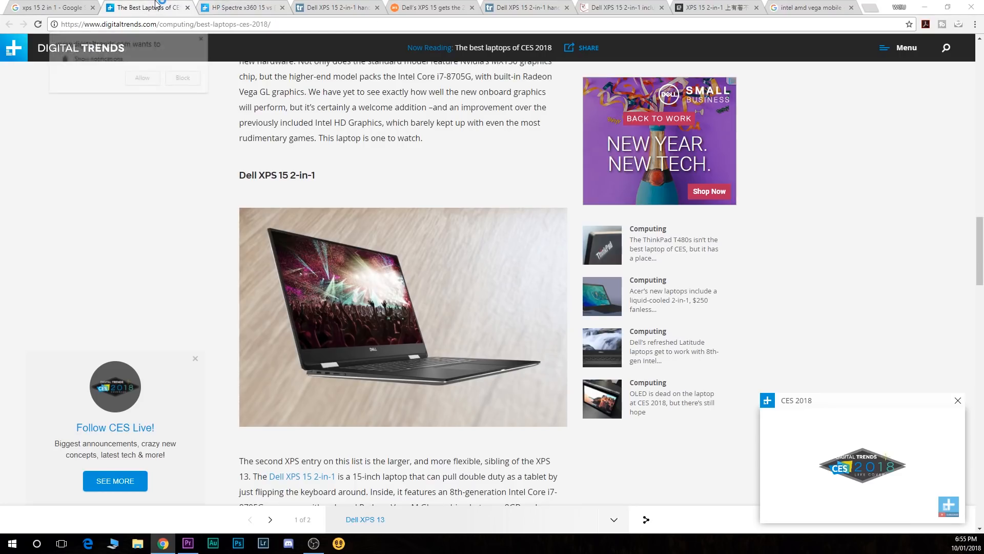
scroll("up", 3)
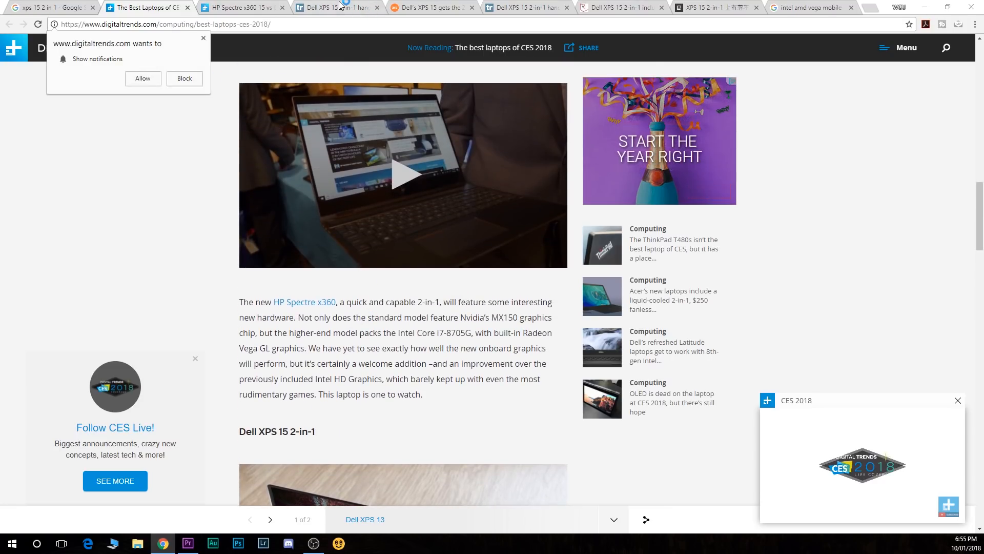
left_click(337, 8)
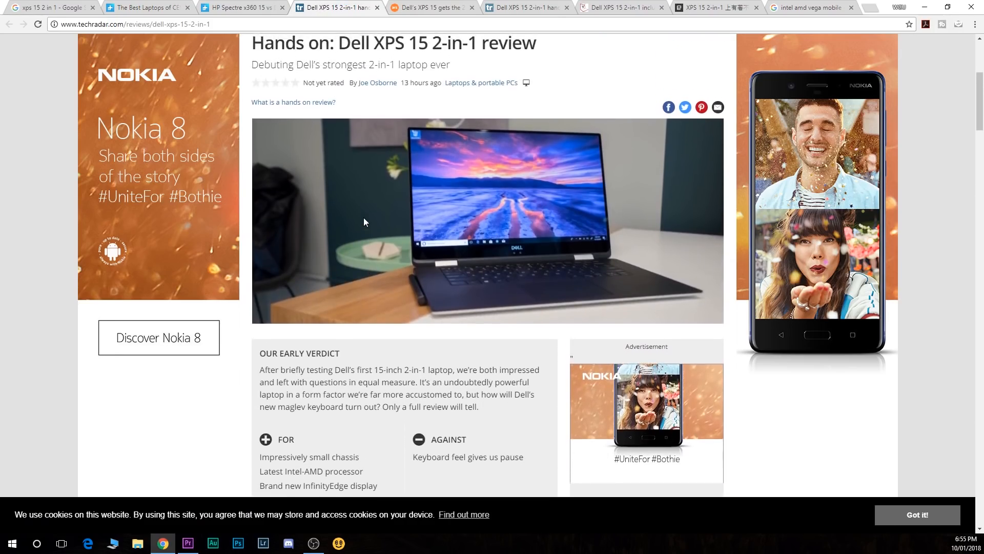
scroll("up", 3)
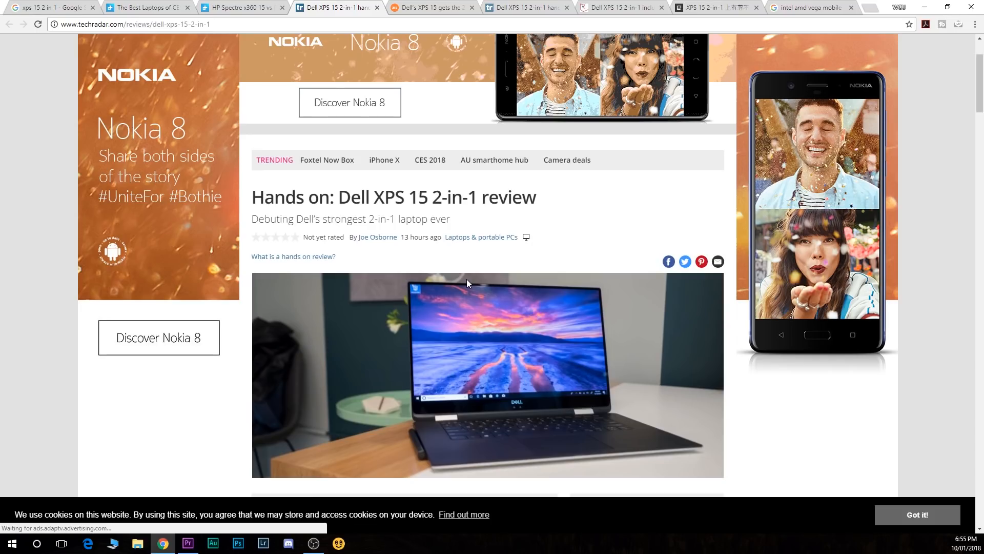
scroll("up", 3)
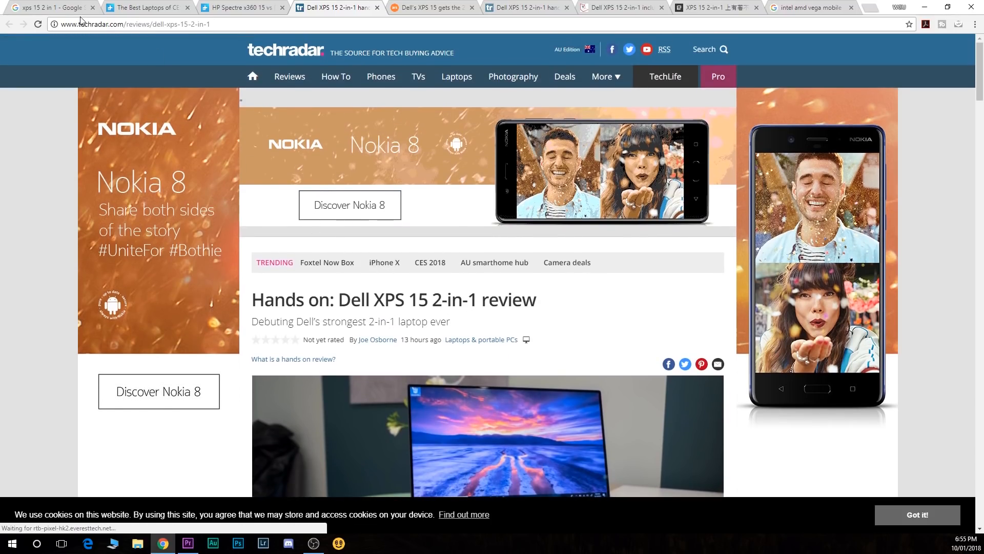
Change the Google query from 'xps 15 2 in 1' to 'xps 15 9570' via the suggestion
left_click(48, 7)
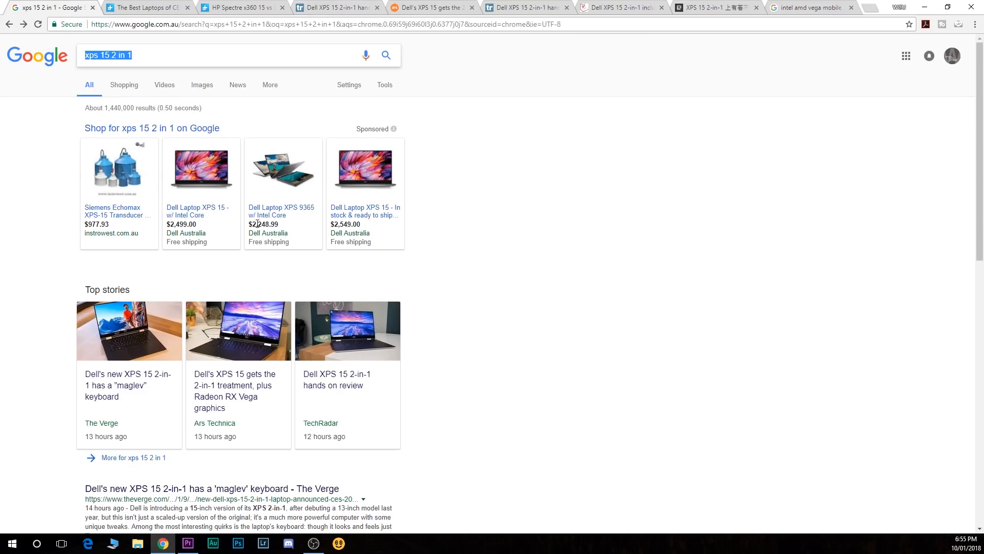
scroll("down", 3)
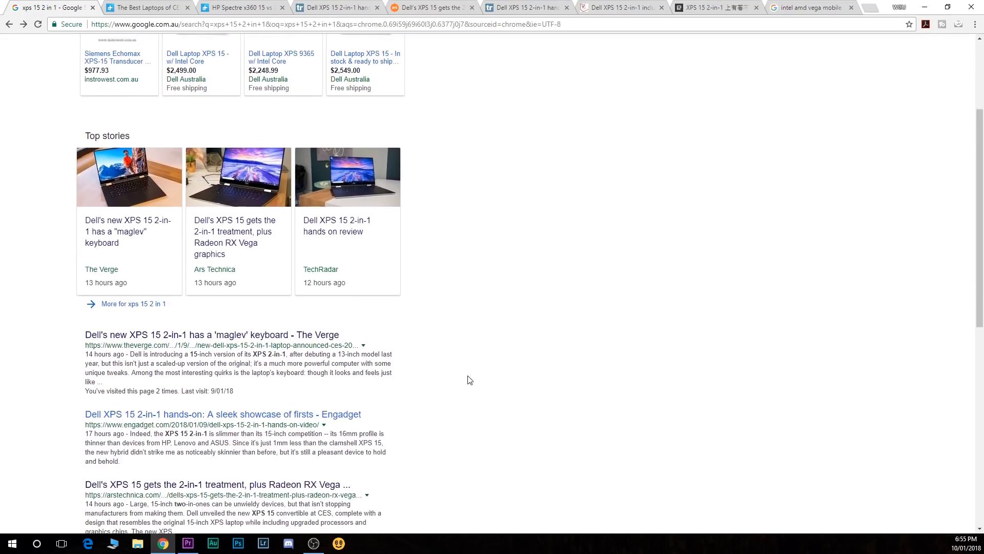
scroll("up", 3)
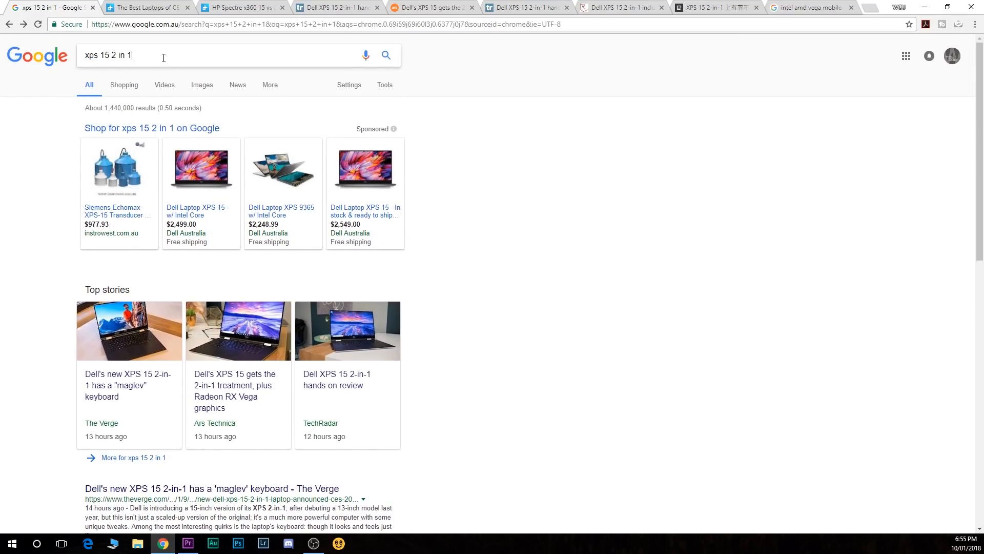
key("Backspace")
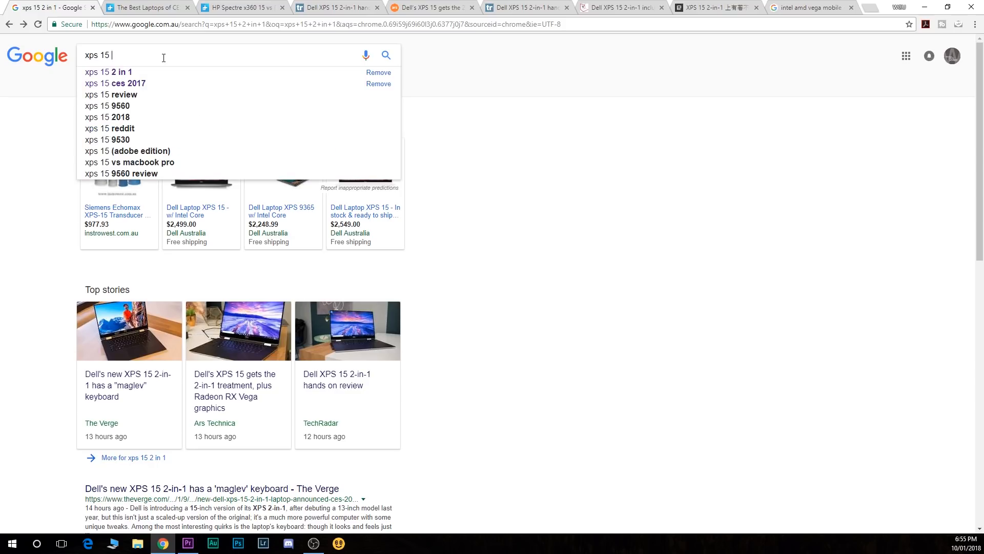
key("Backspace")
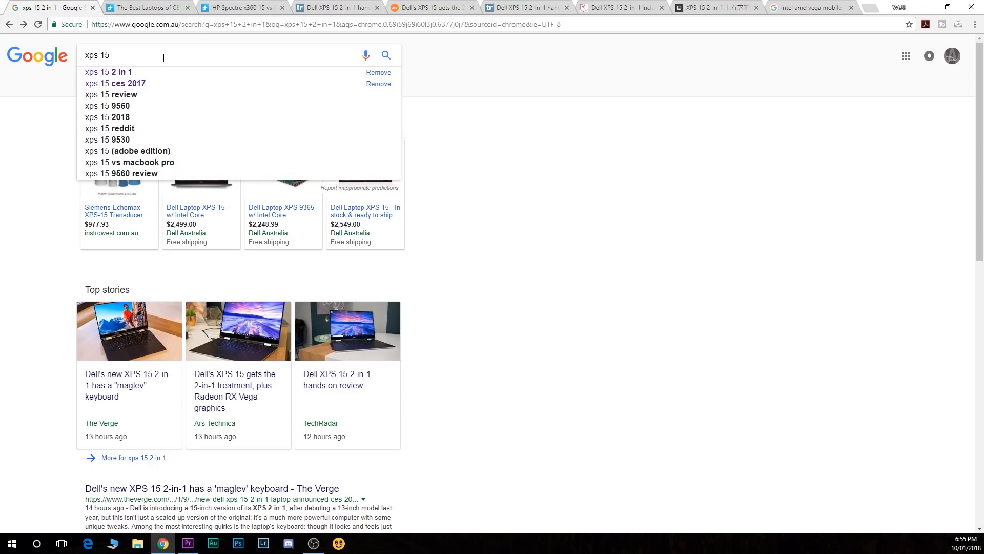
type("95")
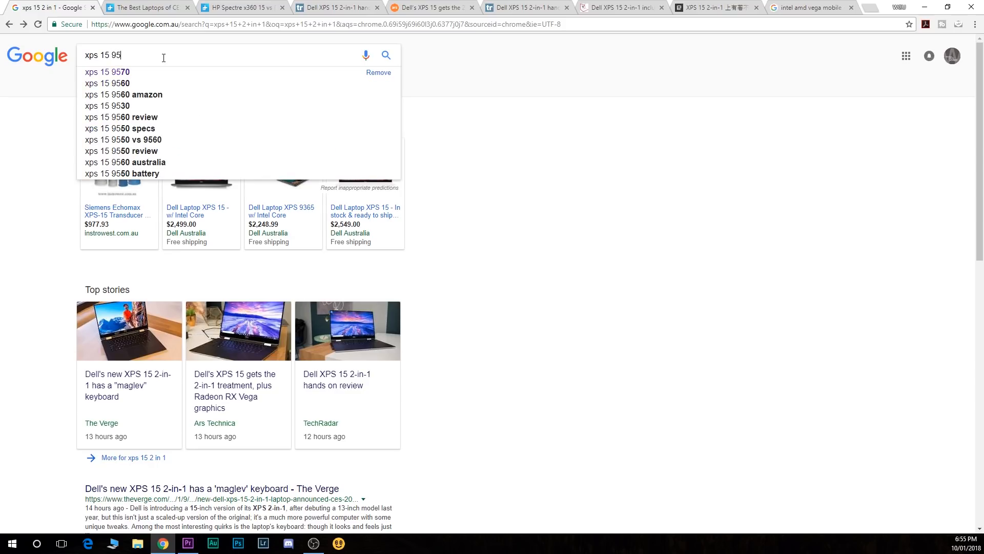
left_click(105, 71)
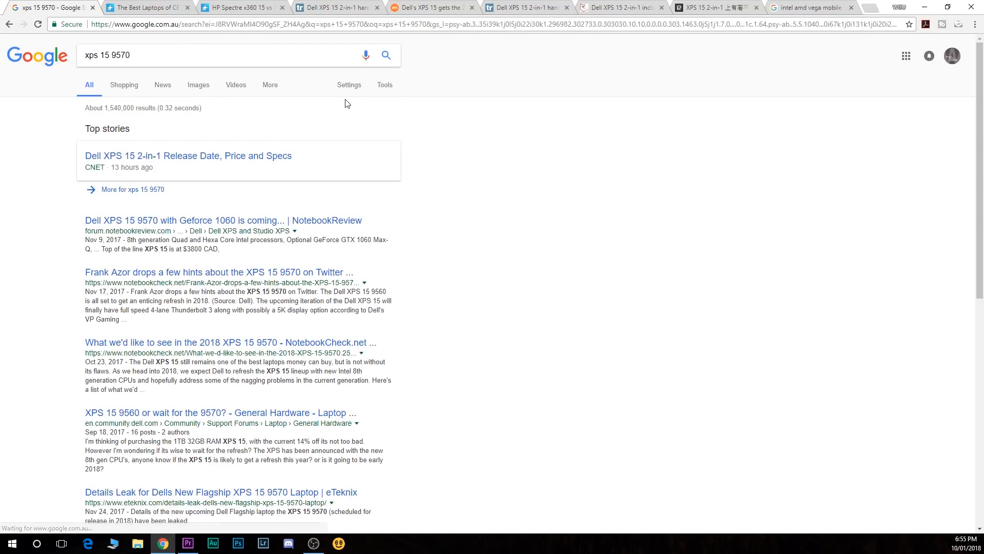
Limit the xps 15 9570 results to the past 24 hours with Tools
left_click(385, 85)
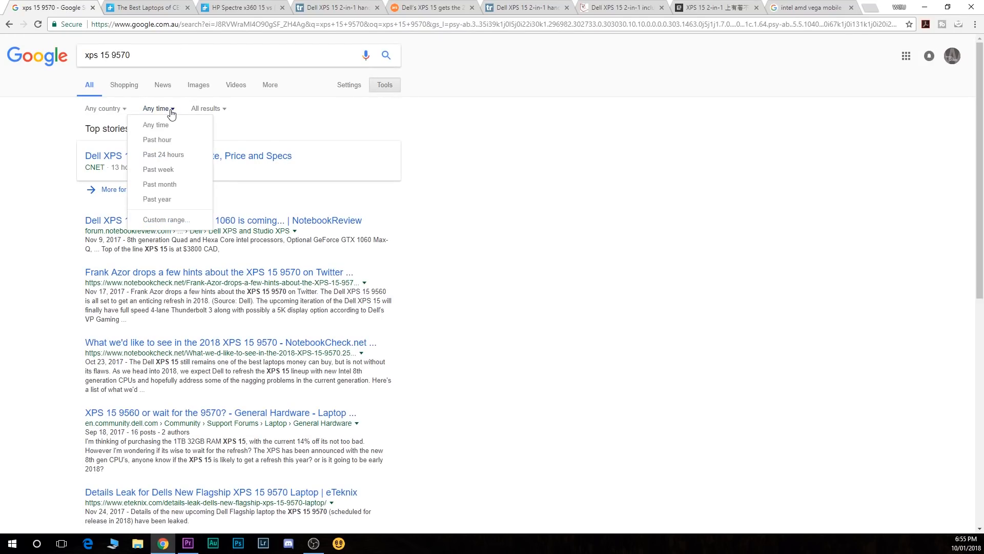
left_click(163, 154)
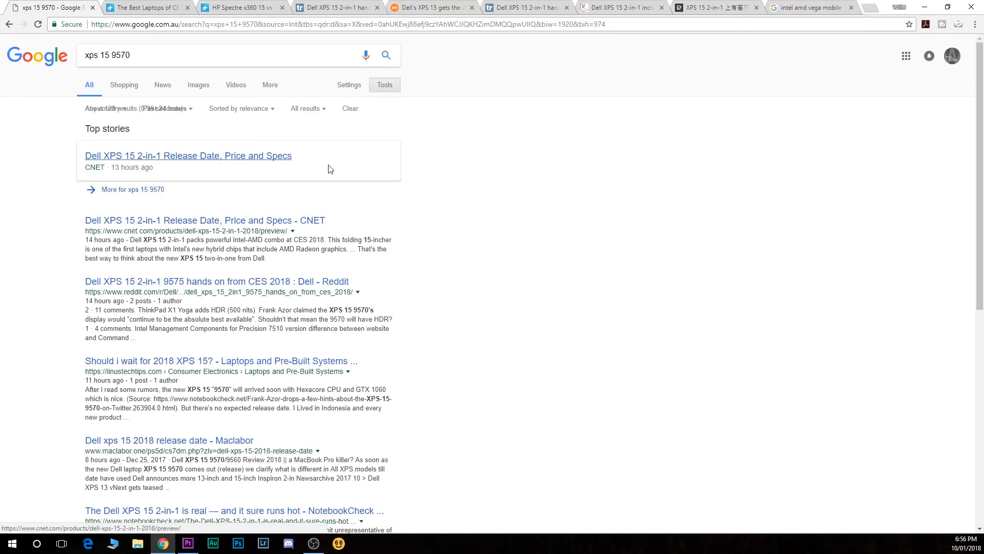
scroll("down", 3)
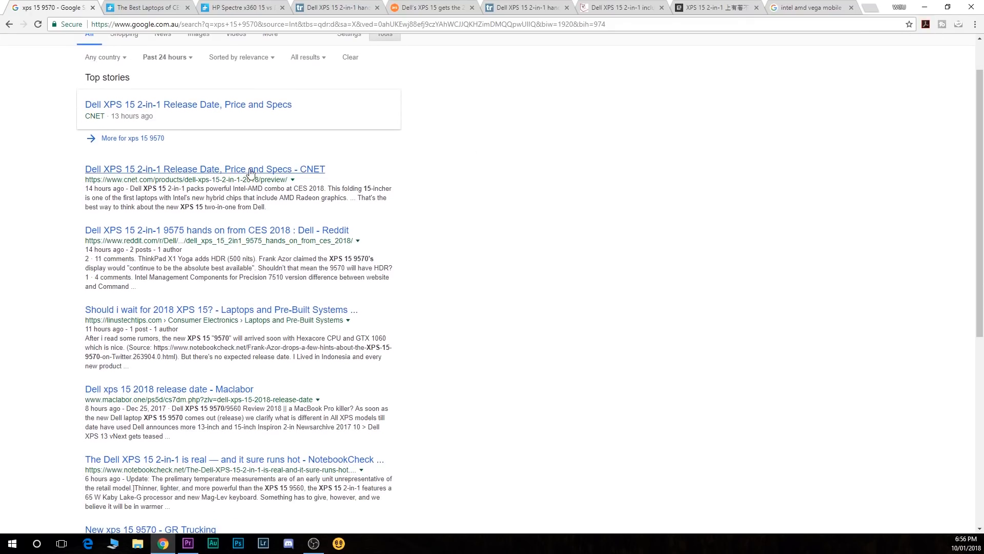
Open CNET's Dell XPS 15 2-in-1 release date, price and specs article and read to the maglev keyboard section
left_click(205, 169)
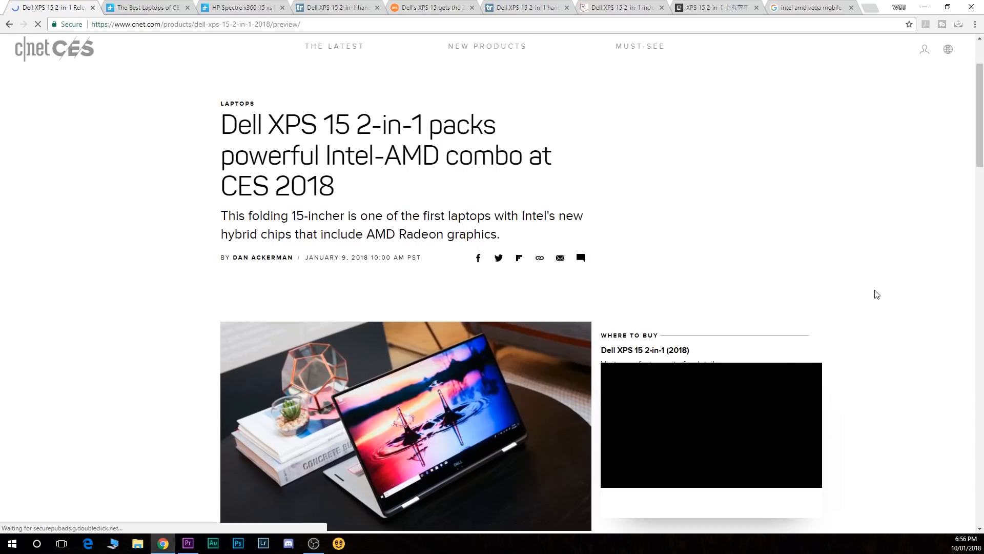
scroll("down", 3)
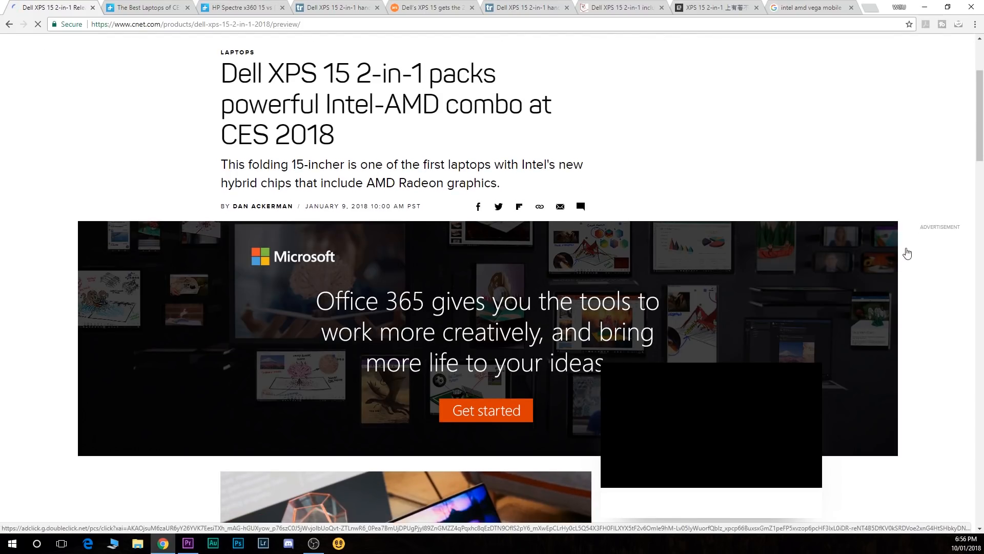
scroll("down", 3)
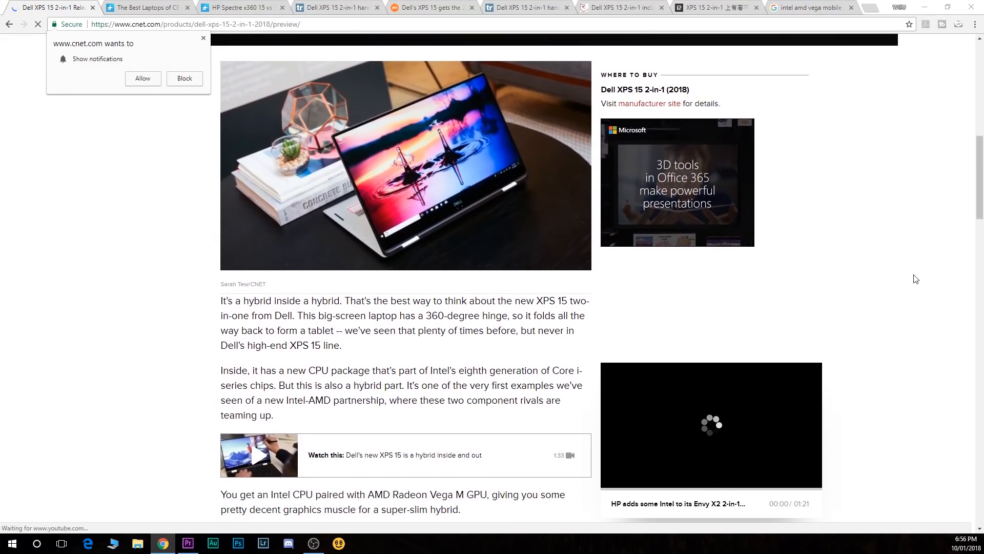
scroll("down", 3)
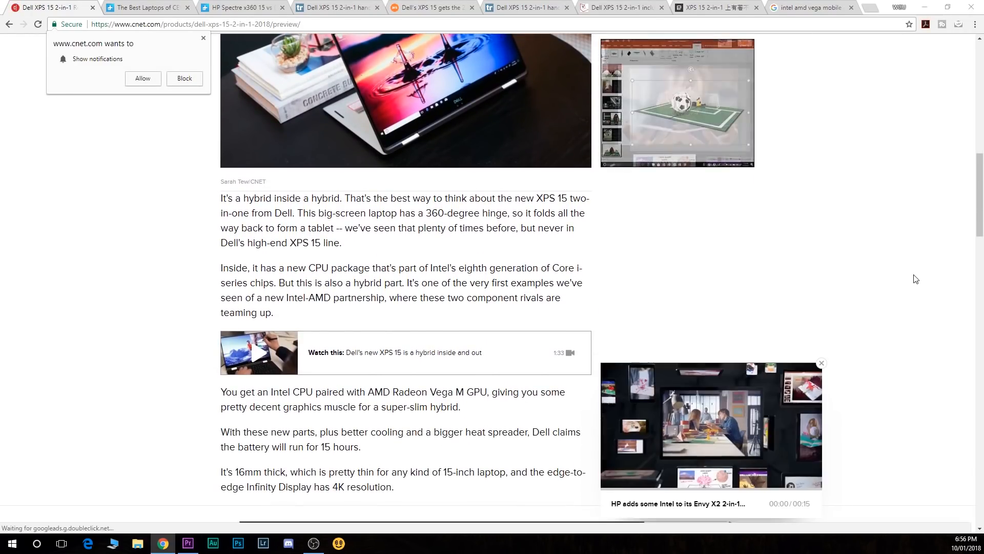
scroll("down", 3)
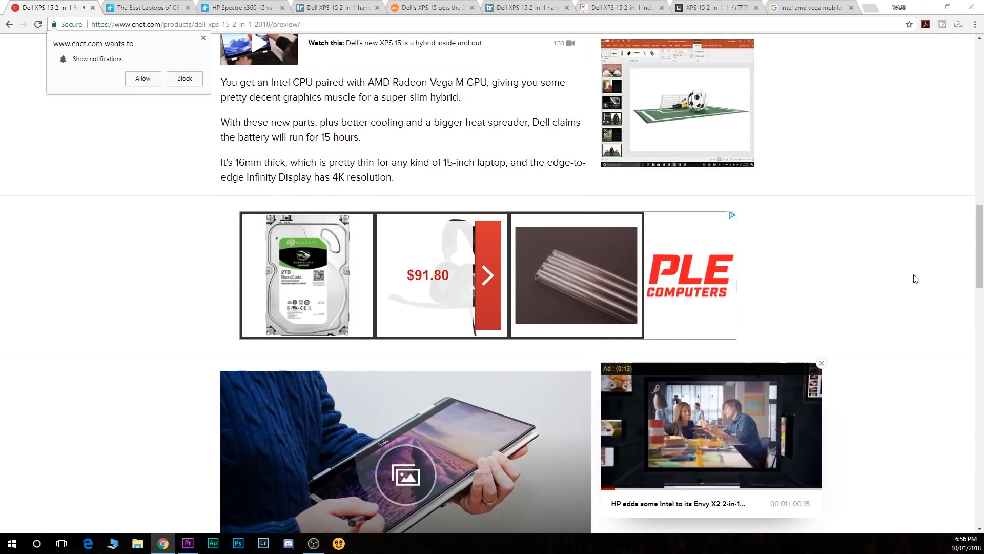
scroll("down", 3)
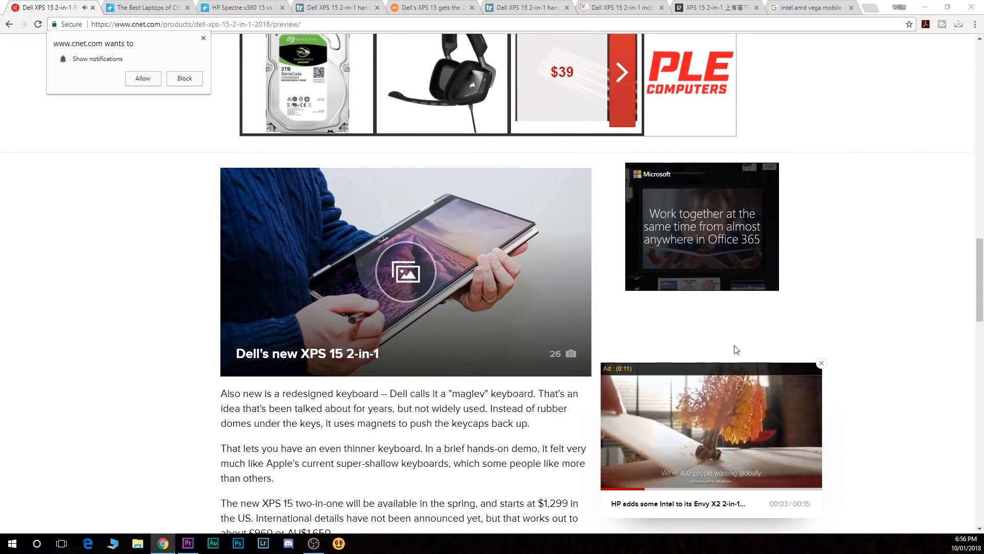